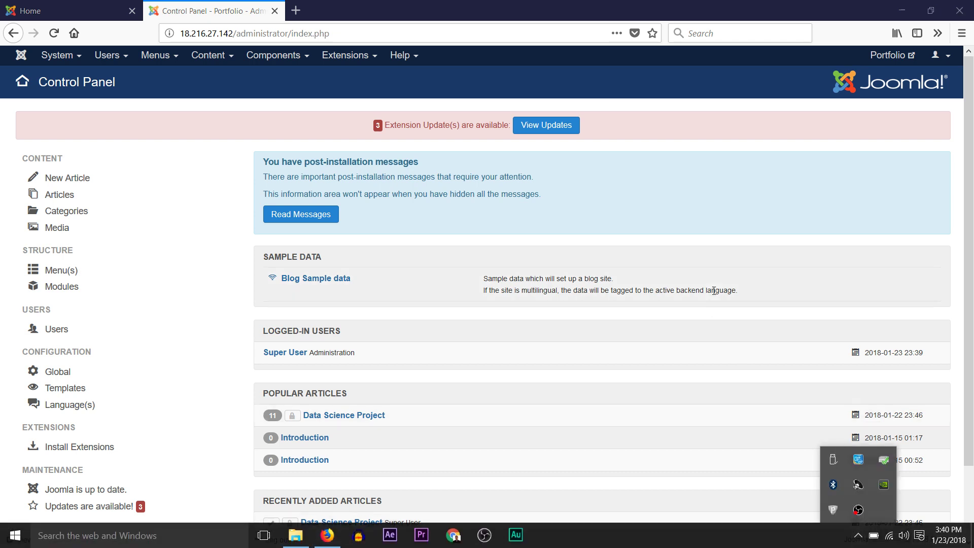
Switch to the portfolio site's public Home page showing the Terry Green header
click(65, 212)
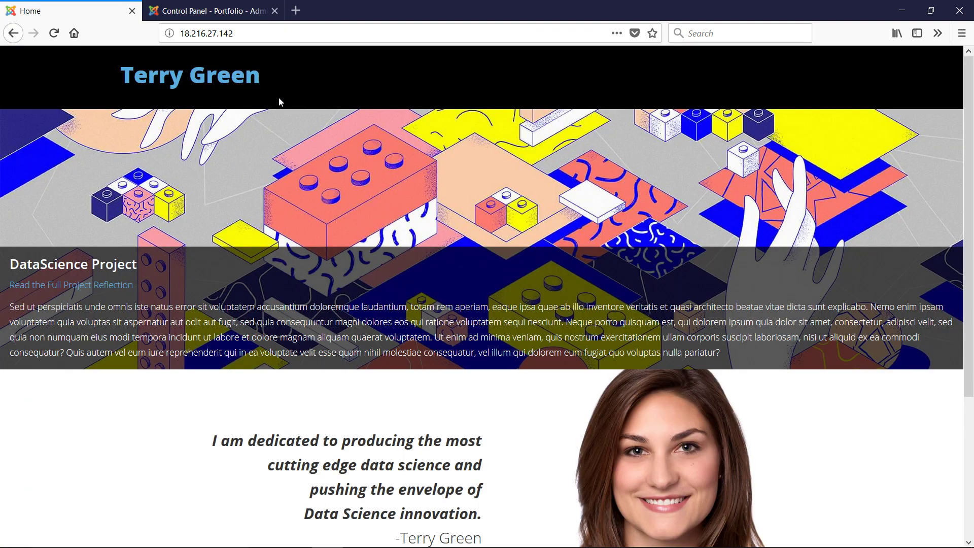
scroll(down, 3)
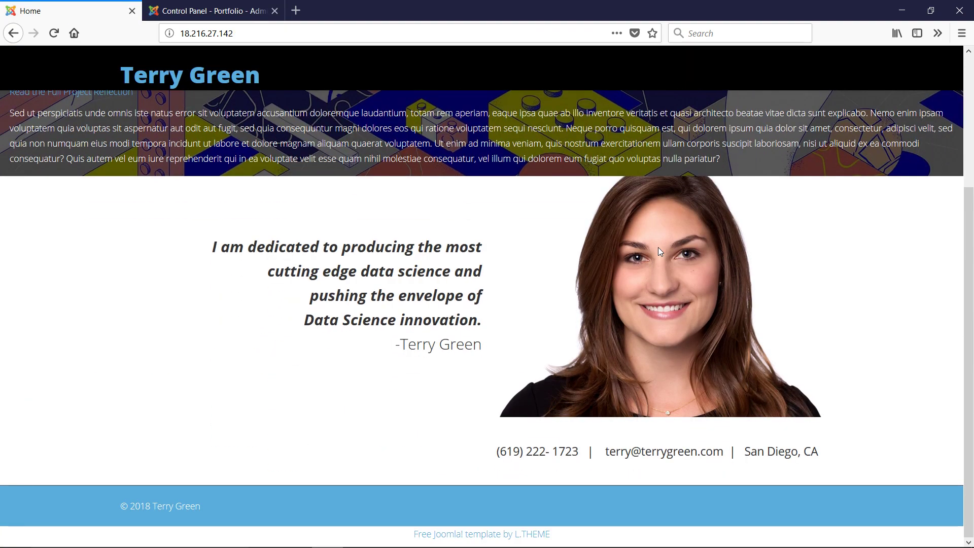
scroll(up, 3)
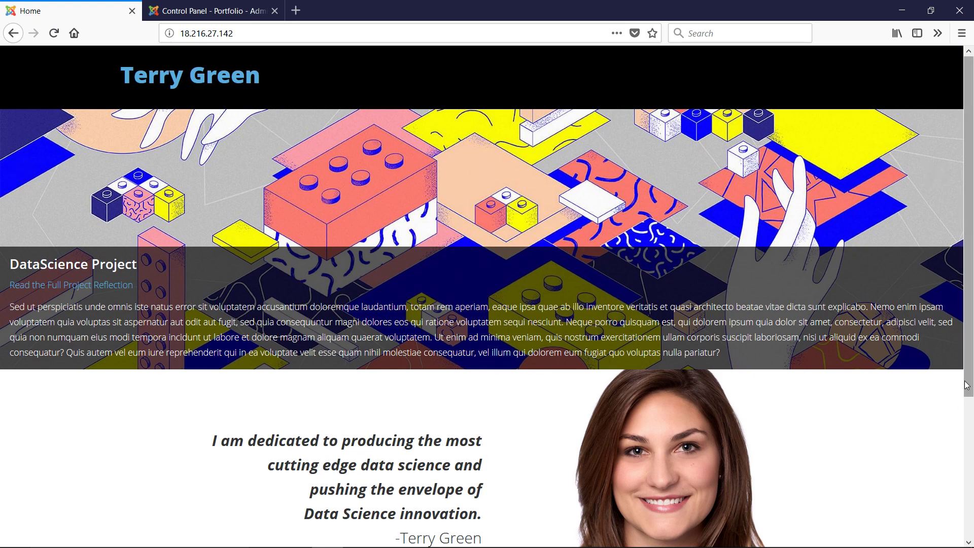
mouse_move(696, 286)
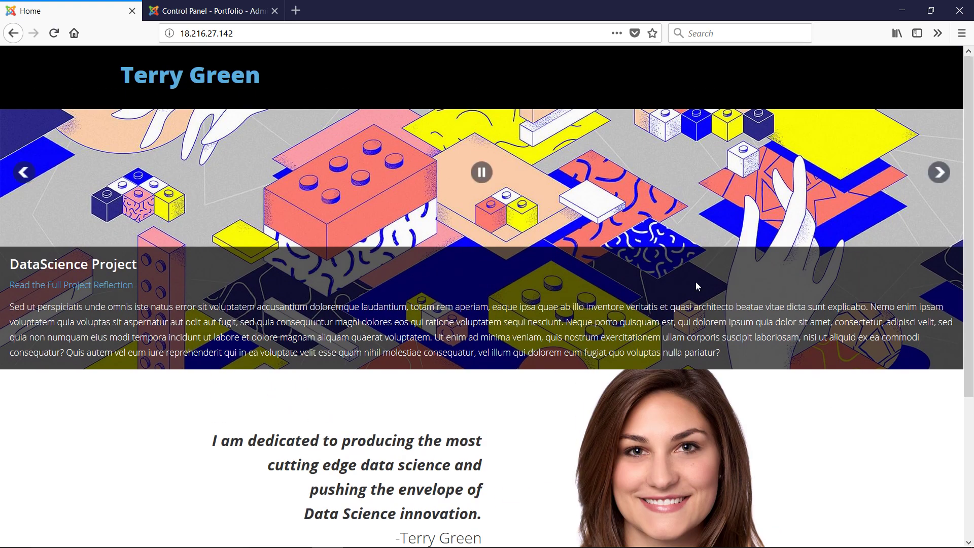
mouse_move(365, 157)
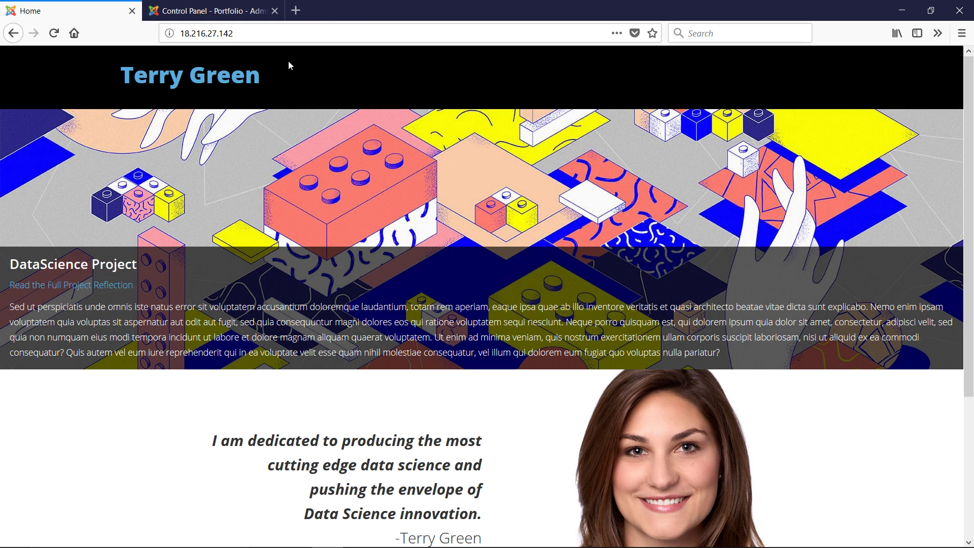
mouse_move(286, 65)
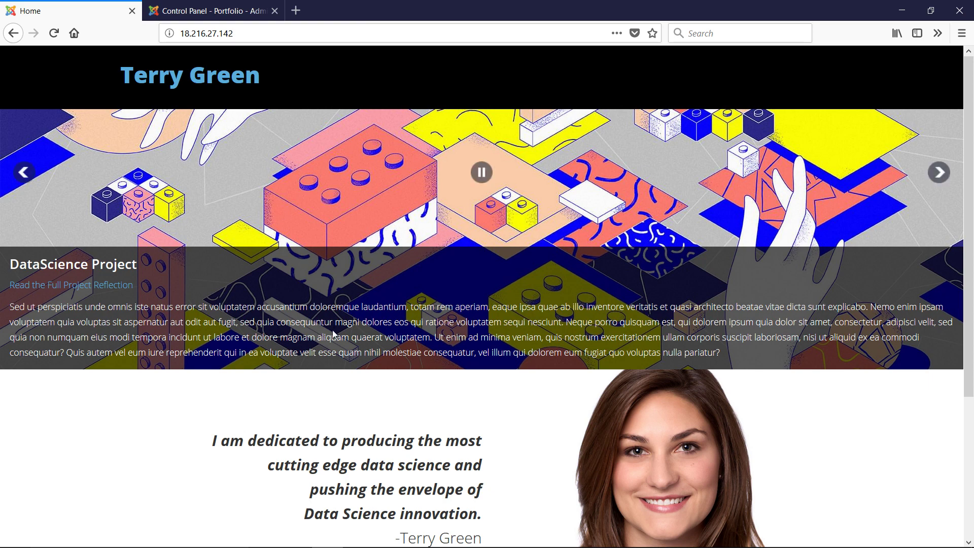
mouse_move(491, 260)
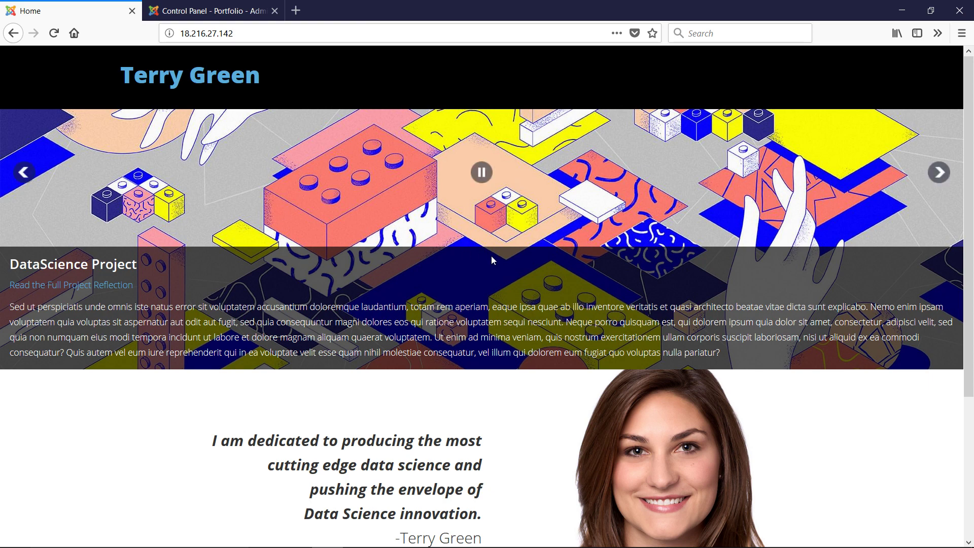
mouse_move(100, 287)
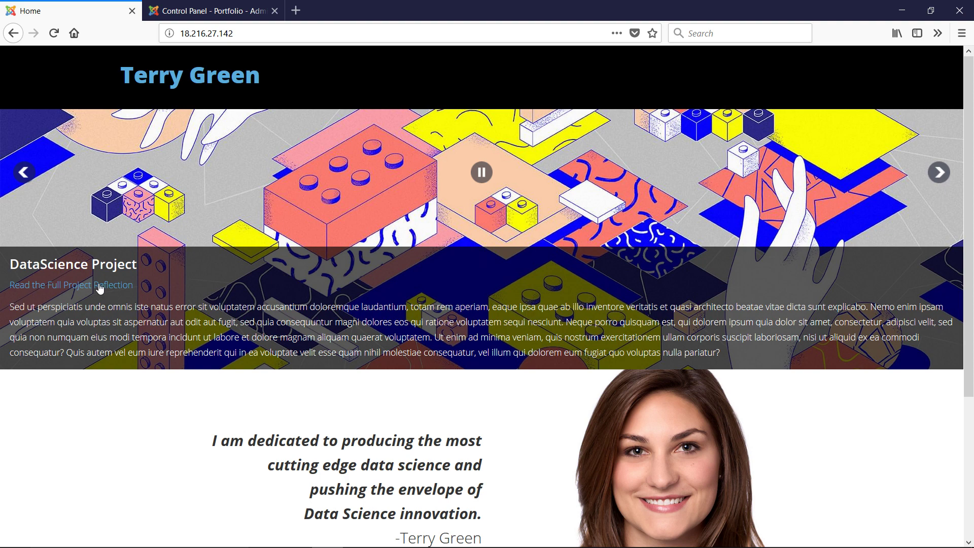
mouse_move(234, 48)
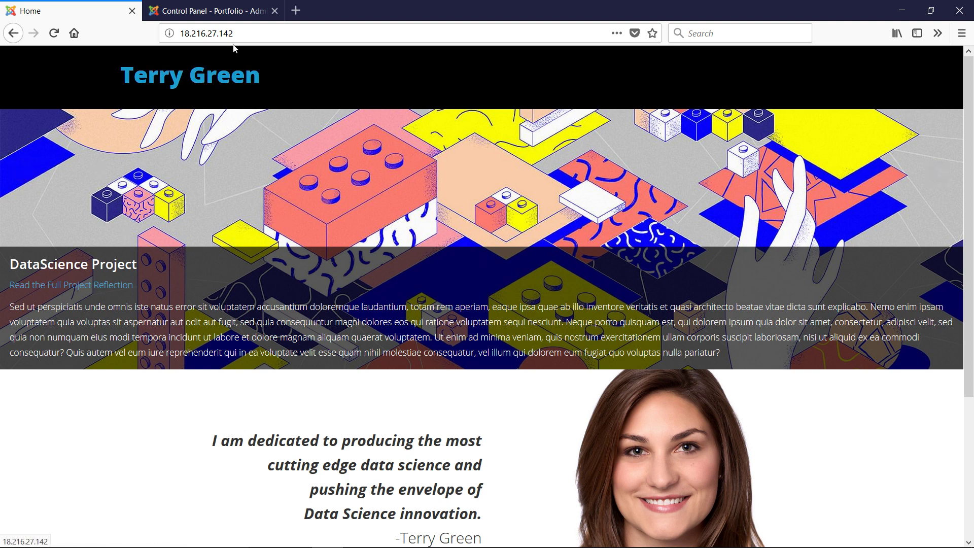
Return to the administrator and navigate via Extensions > Templates to the Site styles list
click(213, 10)
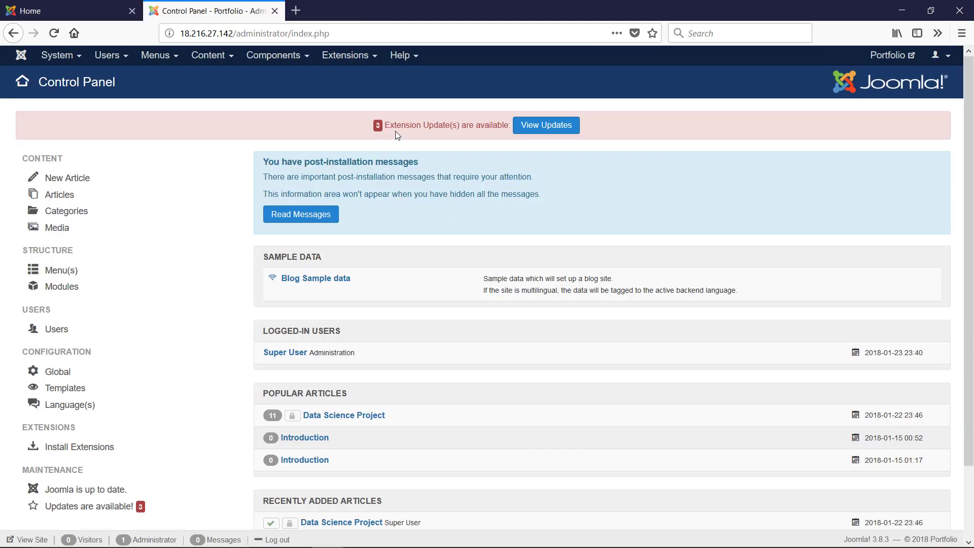
mouse_move(381, 79)
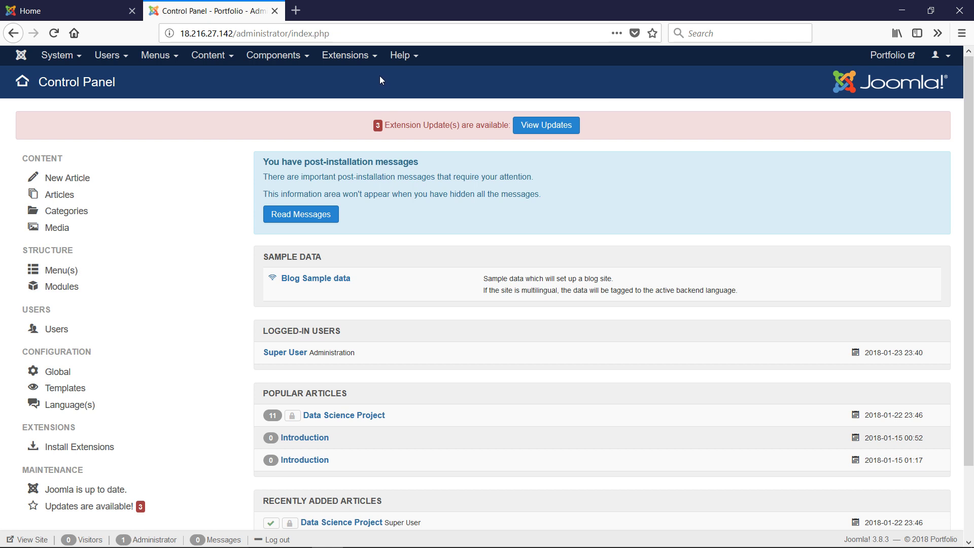
click(345, 55)
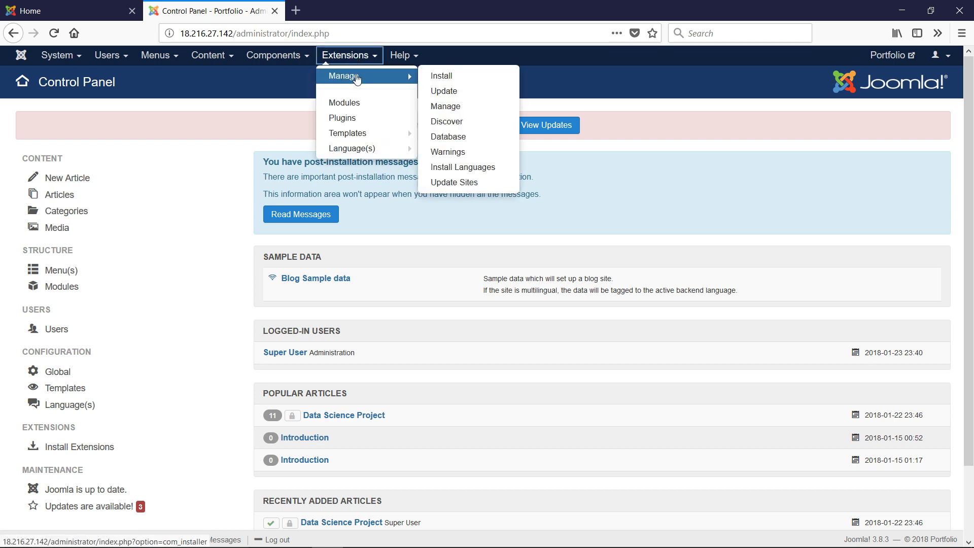
mouse_move(347, 133)
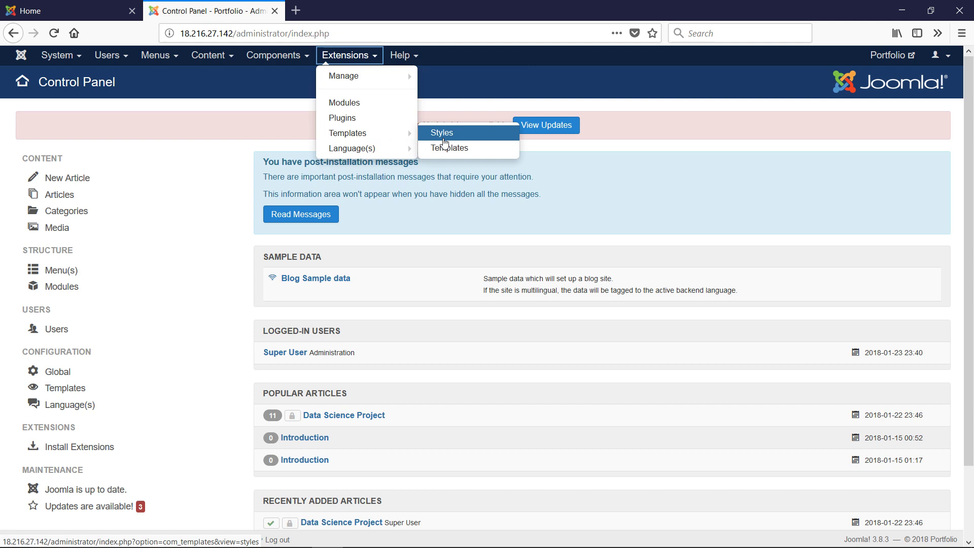
mouse_move(366, 133)
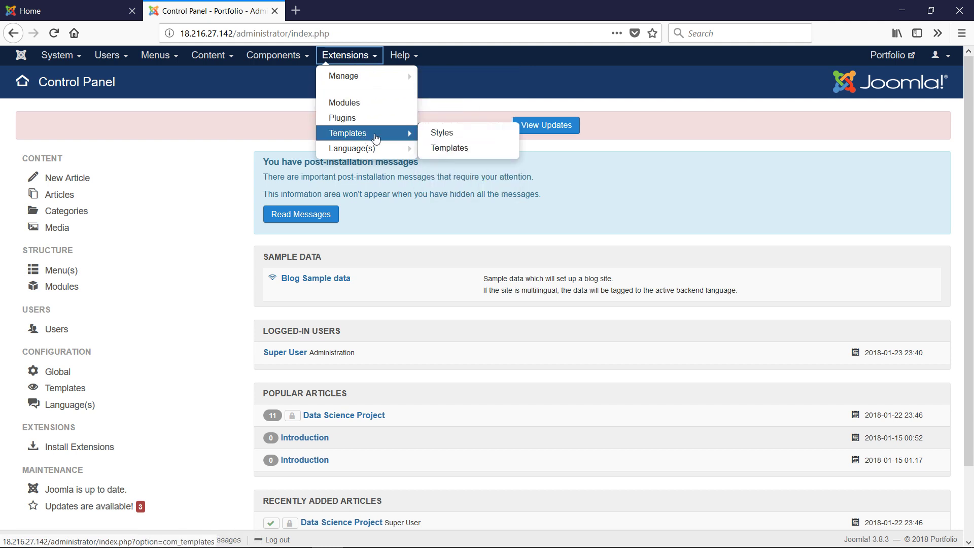
click(441, 131)
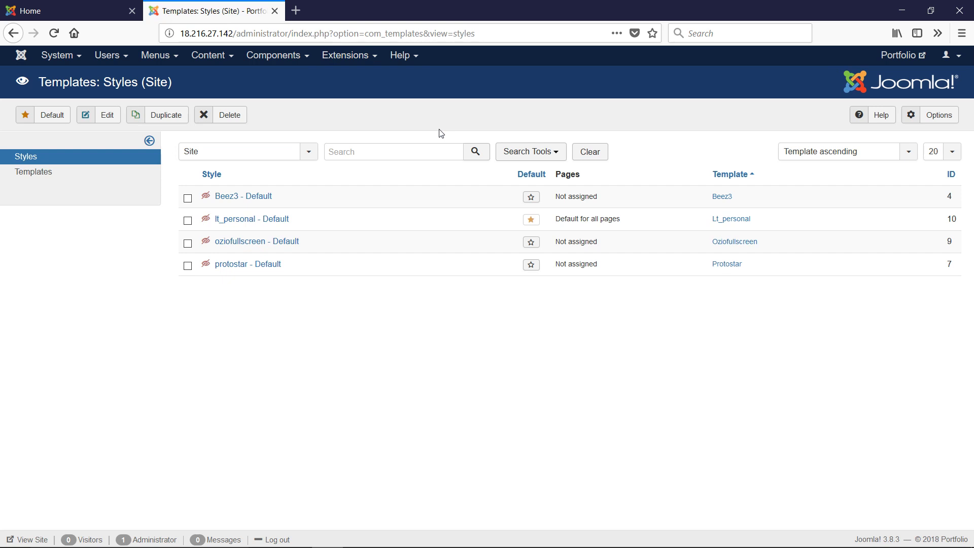
mouse_move(339, 226)
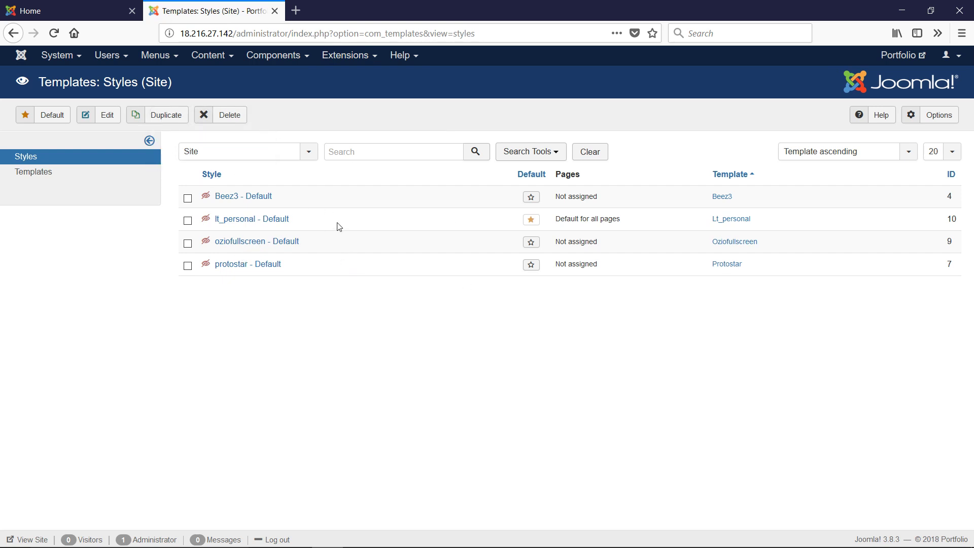
Mark lt_personal - Default as the default style and tick its row
double_click(587, 219)
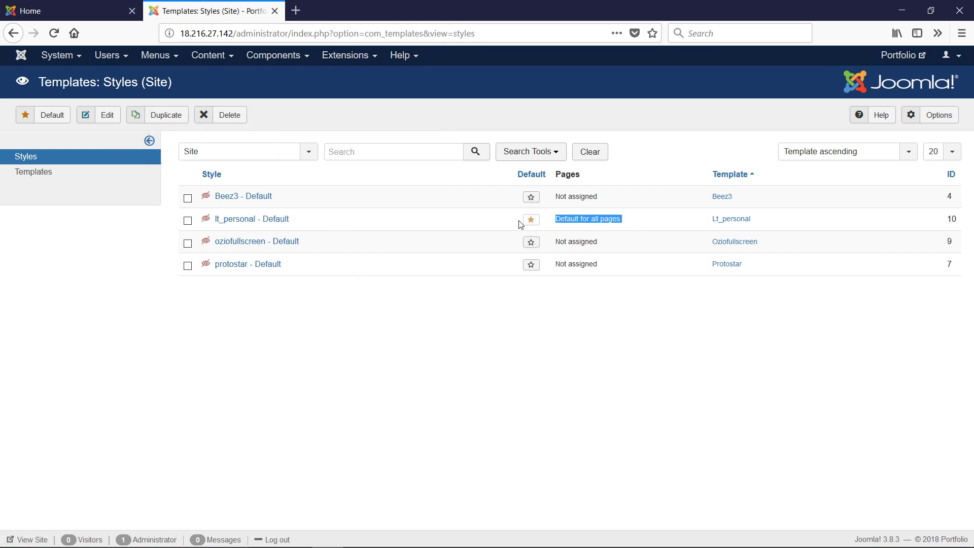
click(187, 220)
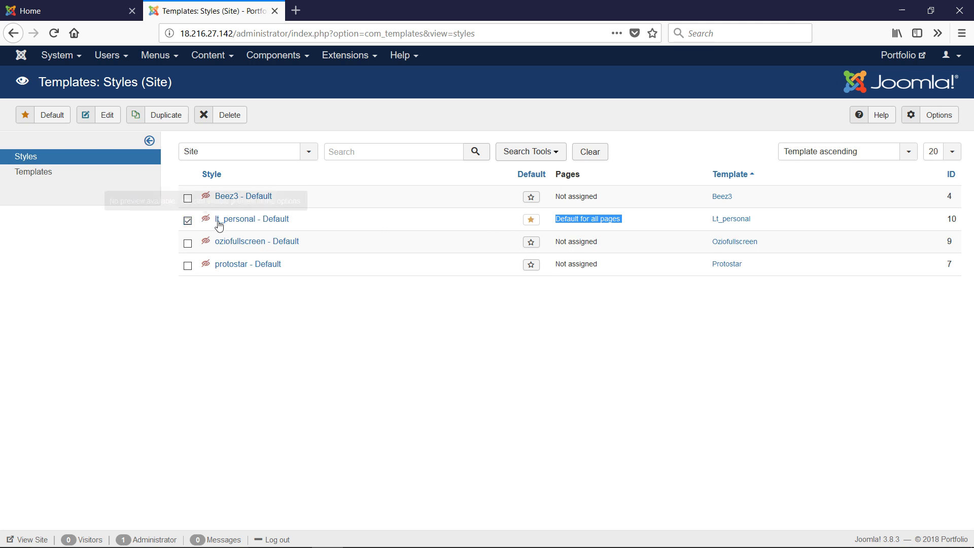
mouse_move(101, 139)
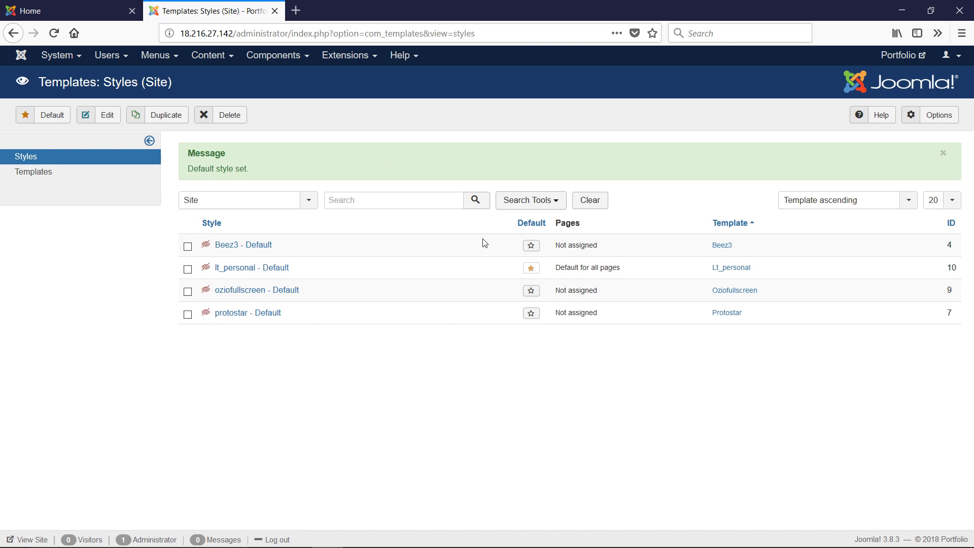
mouse_move(627, 275)
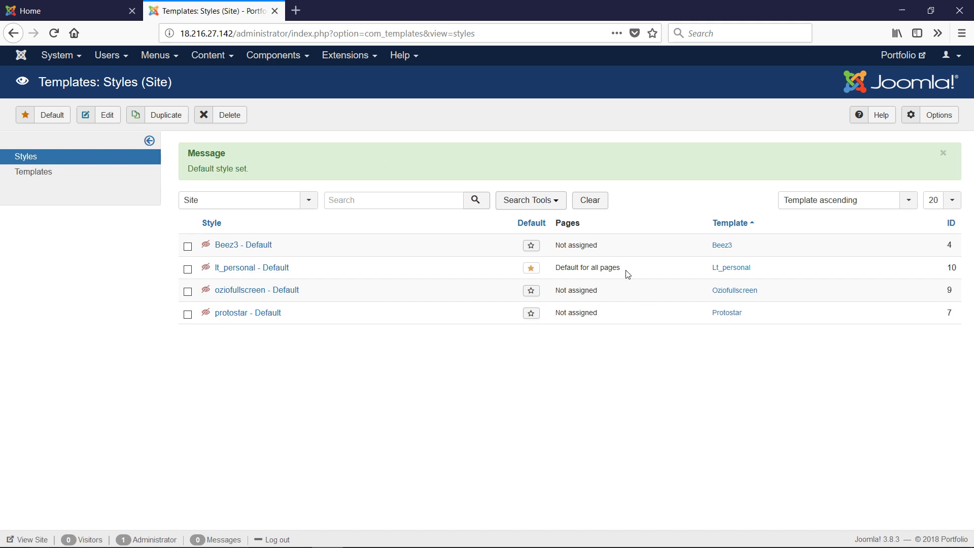
mouse_move(370, 269)
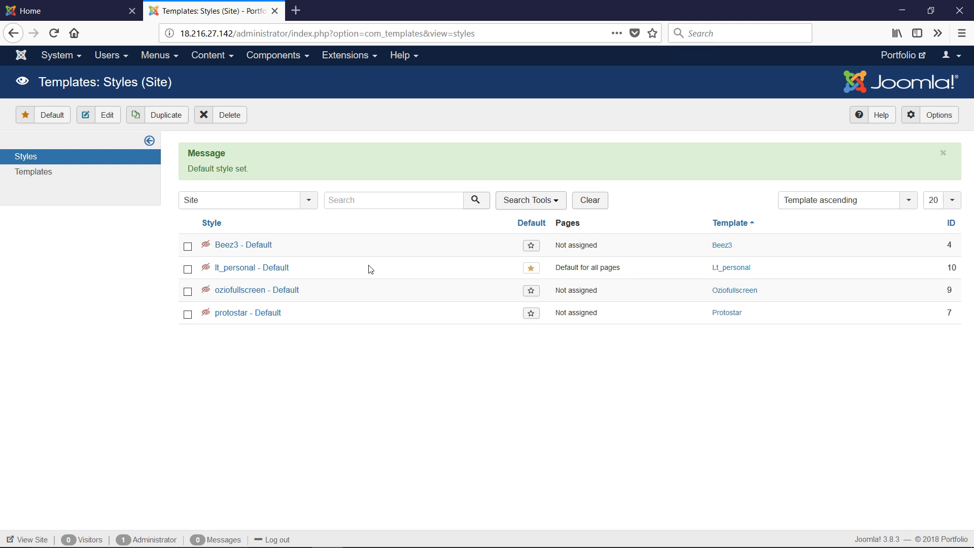
mouse_move(371, 265)
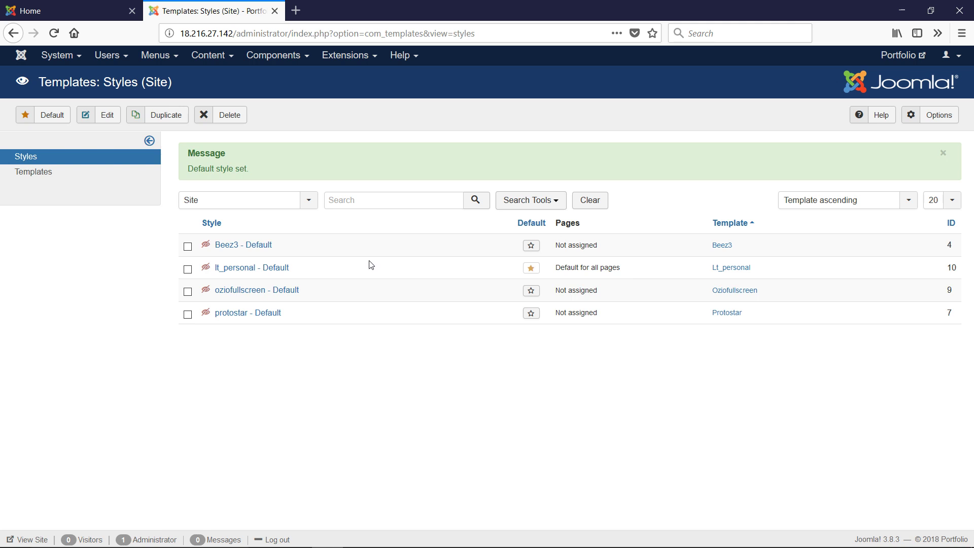
mouse_move(250, 267)
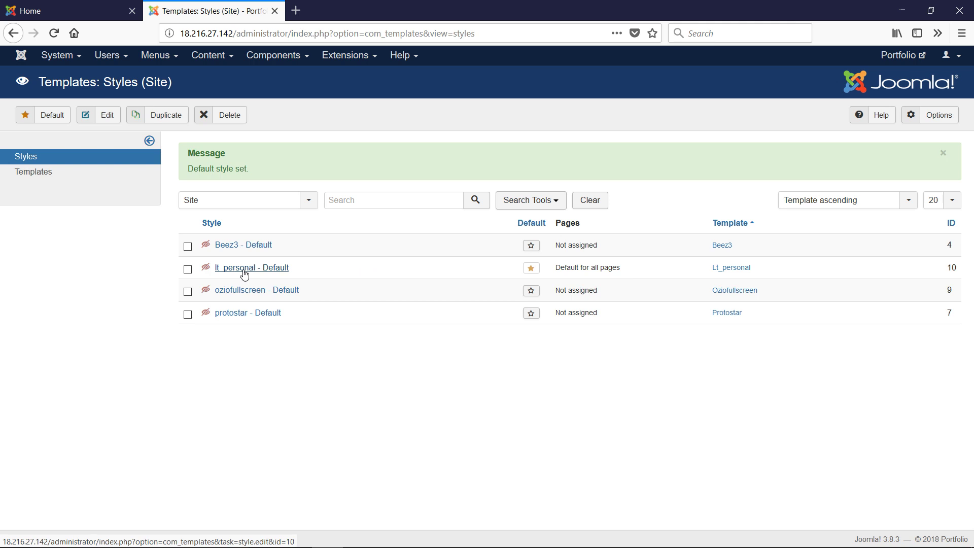
Enter the lt_personal - Default style's edit page with its Helix3 Basic settings
click(251, 268)
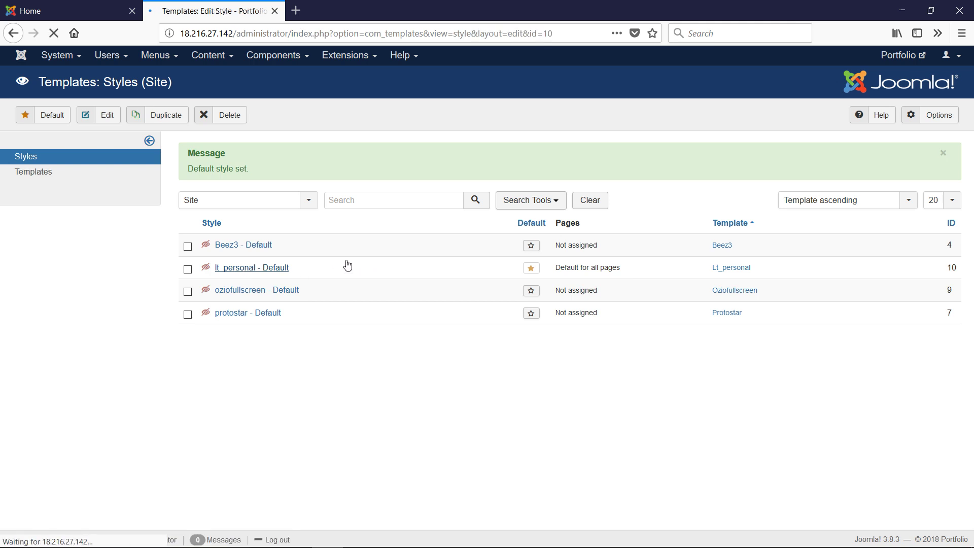
mouse_move(595, 397)
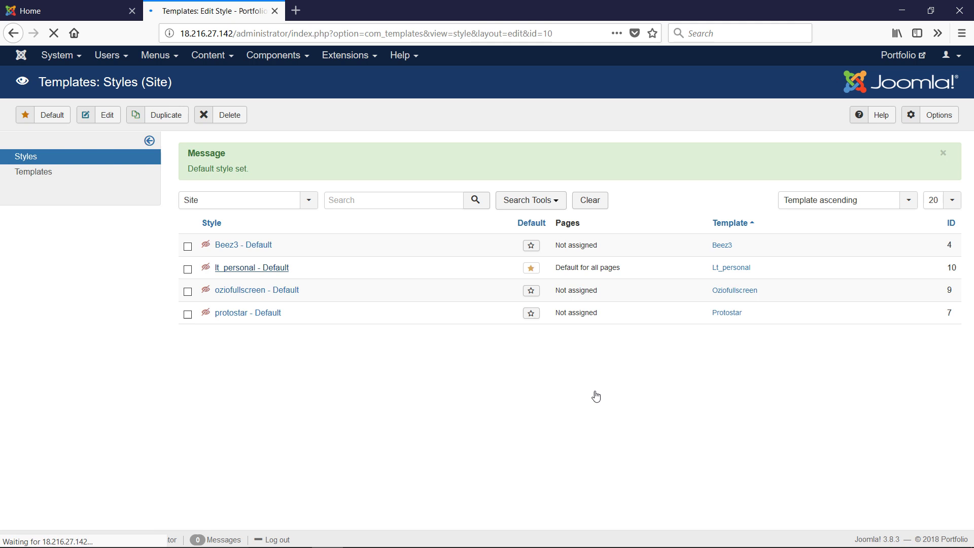
click(251, 267)
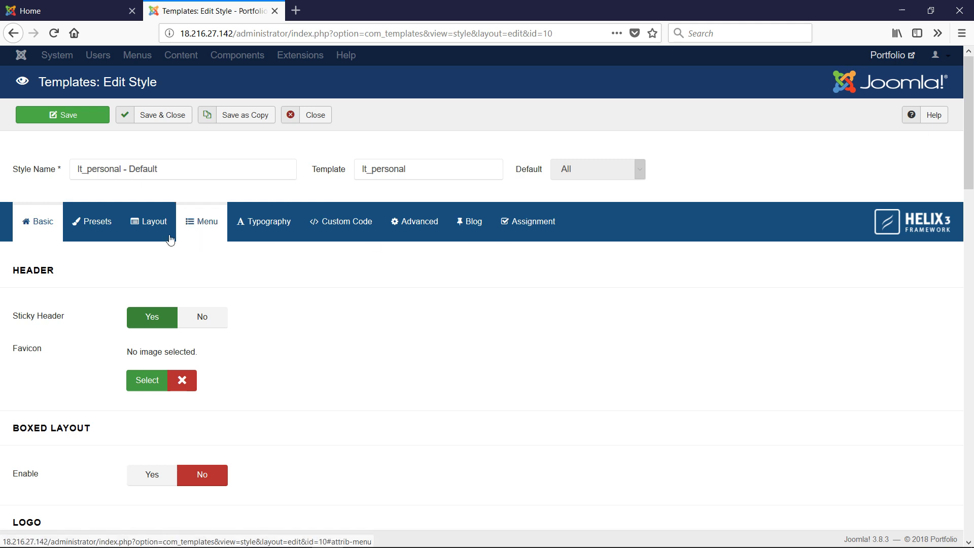
mouse_move(186, 224)
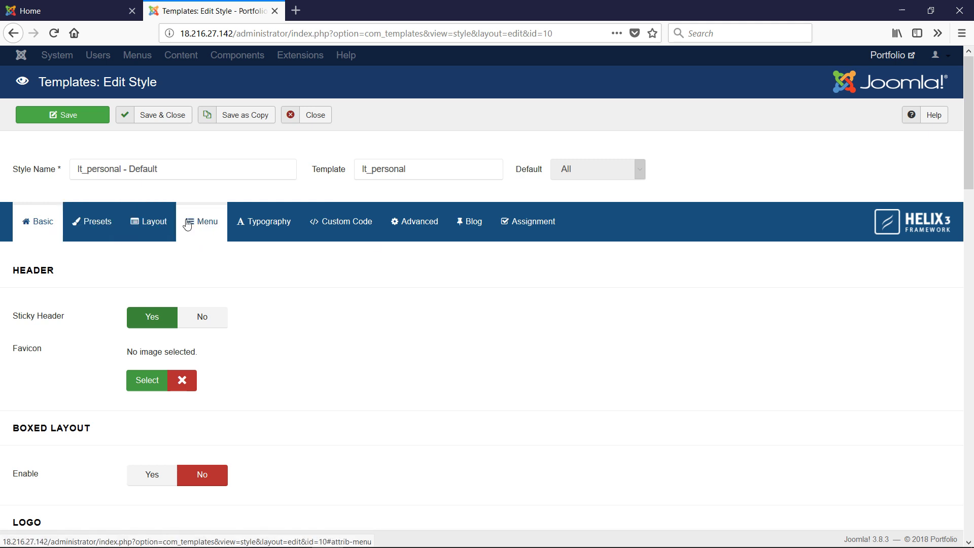
mouse_move(267, 221)
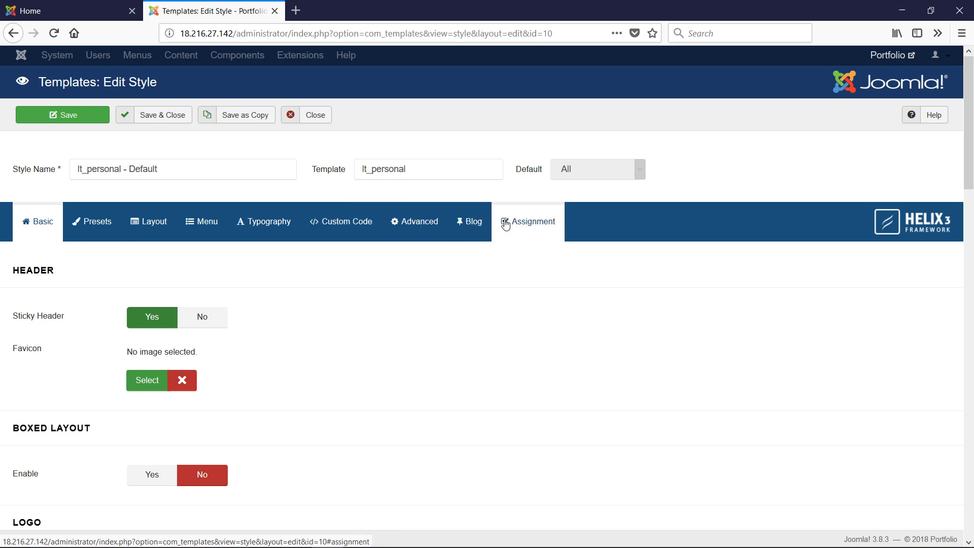
mouse_move(282, 299)
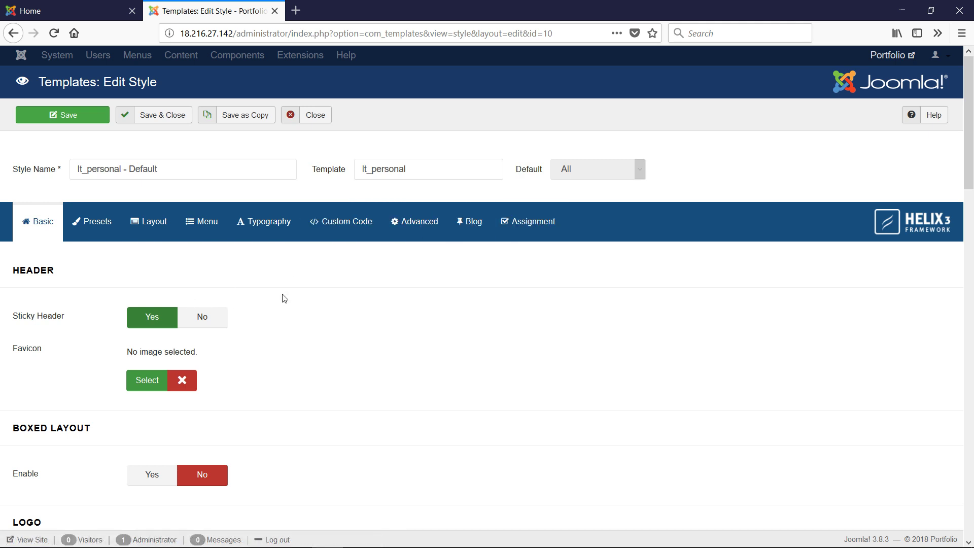
scroll(down, 3)
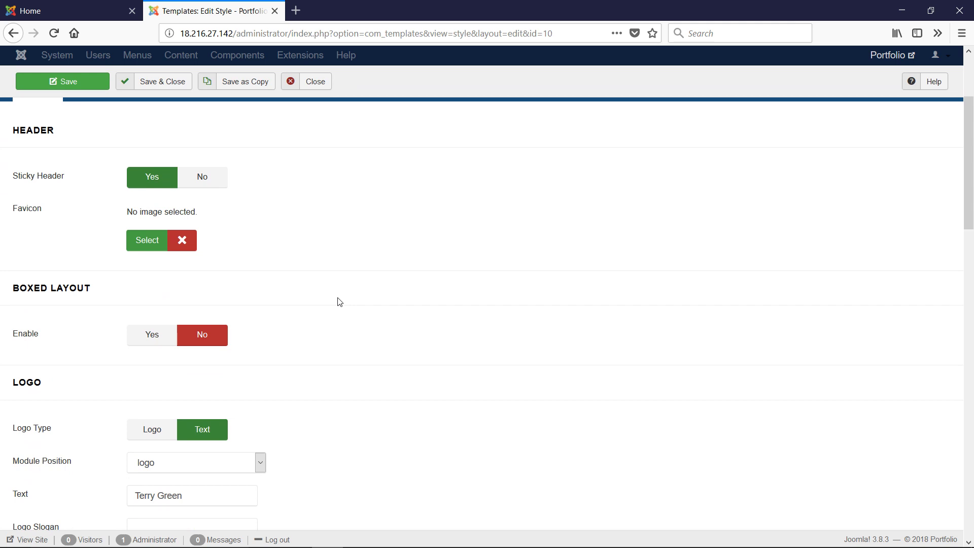
scroll(up, 3)
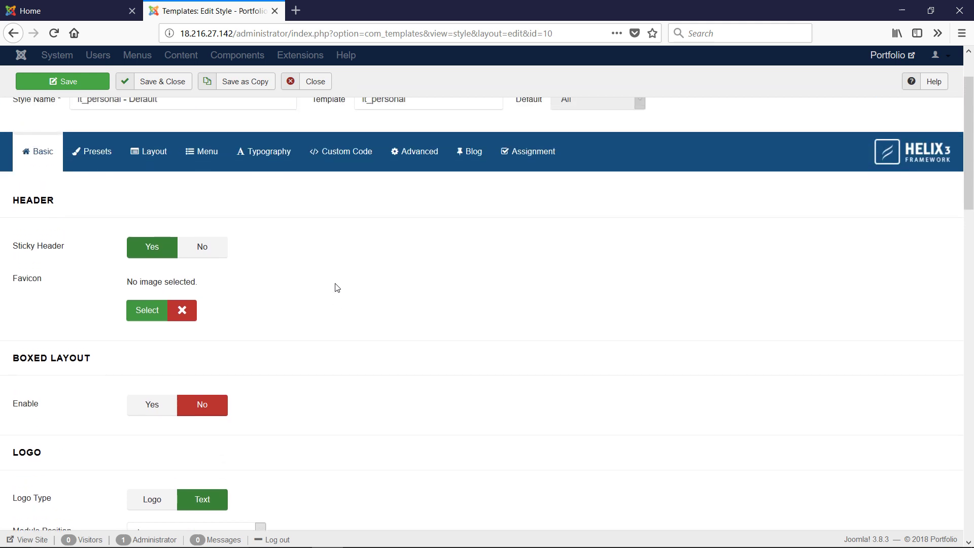
scroll(down, 3)
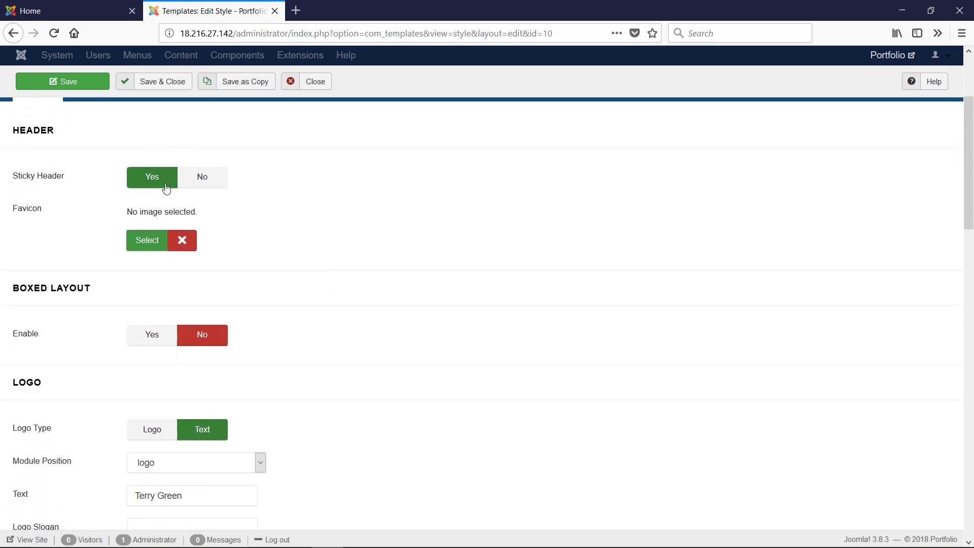
scroll(down, 3)
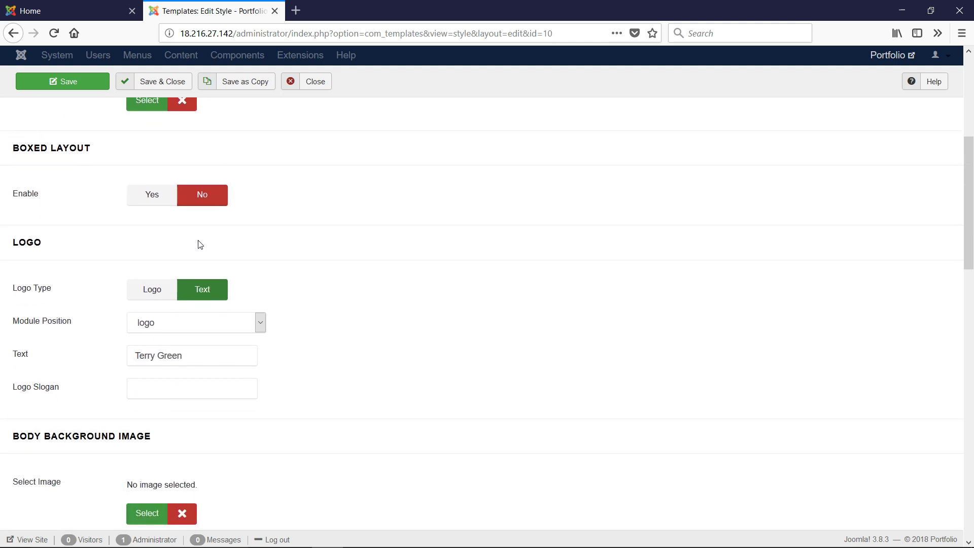
scroll(down, 3)
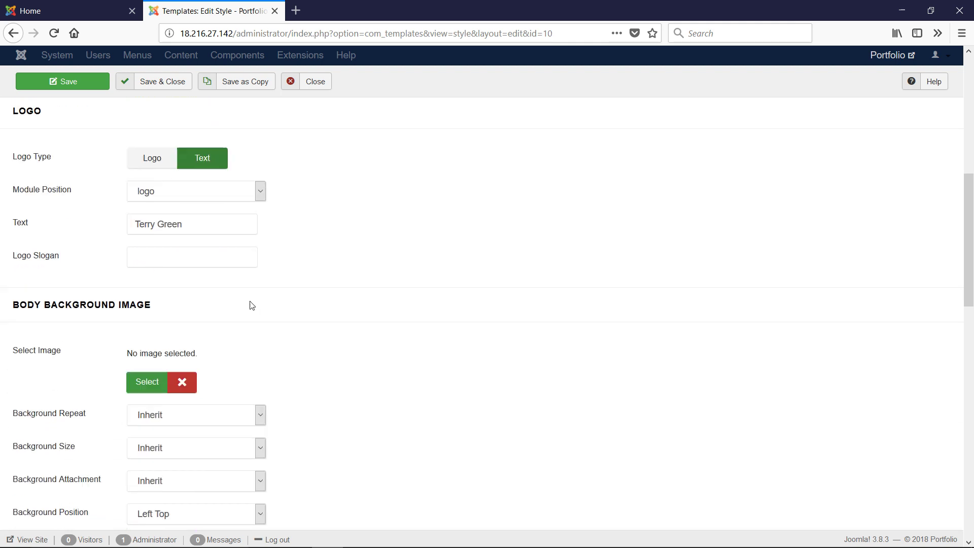
scroll(up, 3)
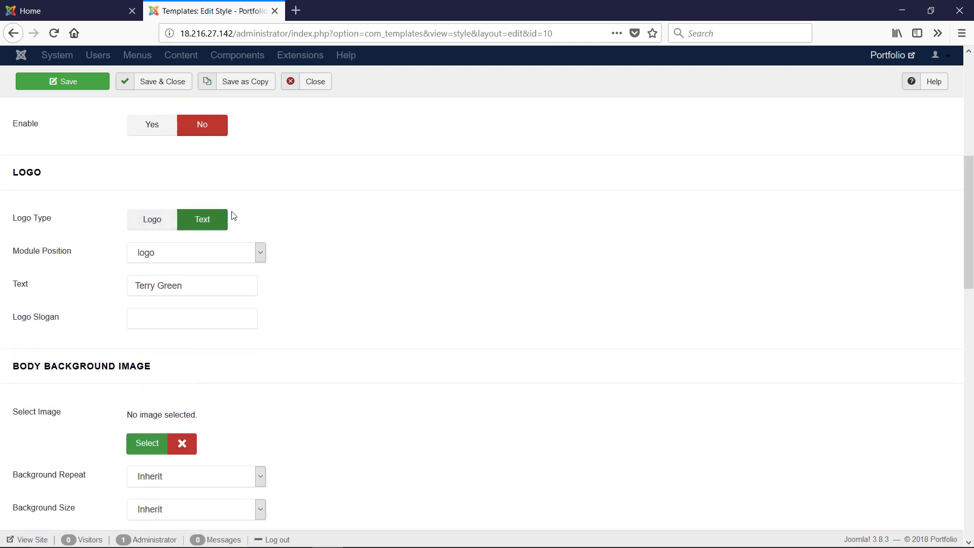
triple_click(192, 285)
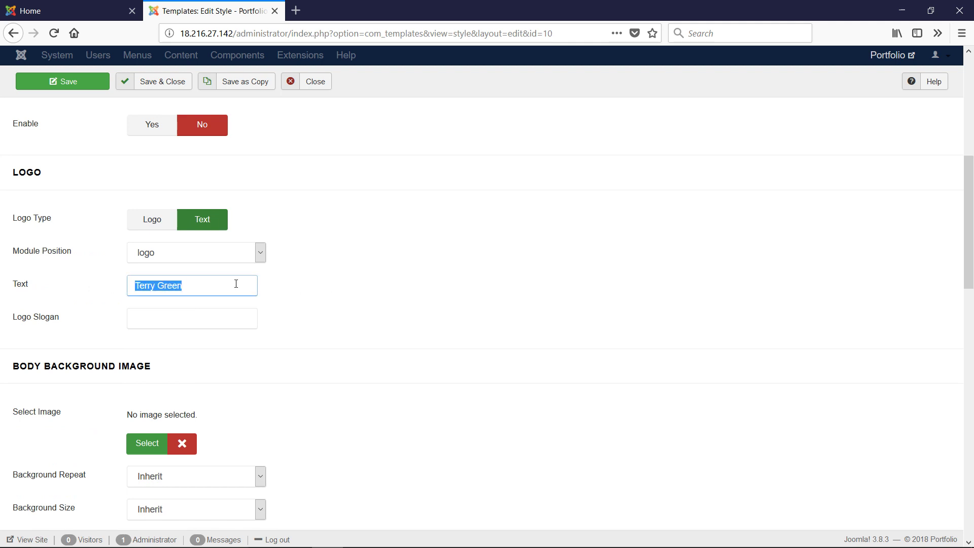
click(192, 286)
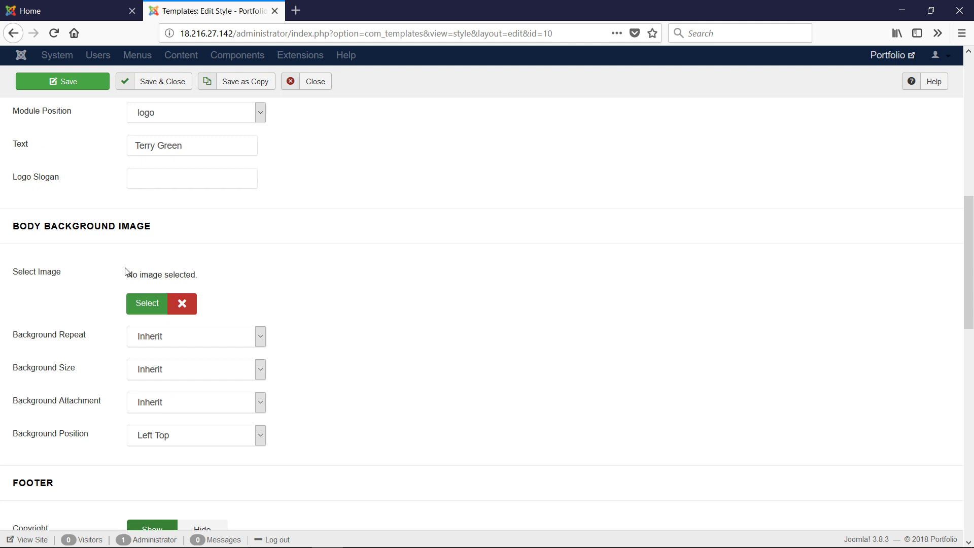
scroll(down, 3)
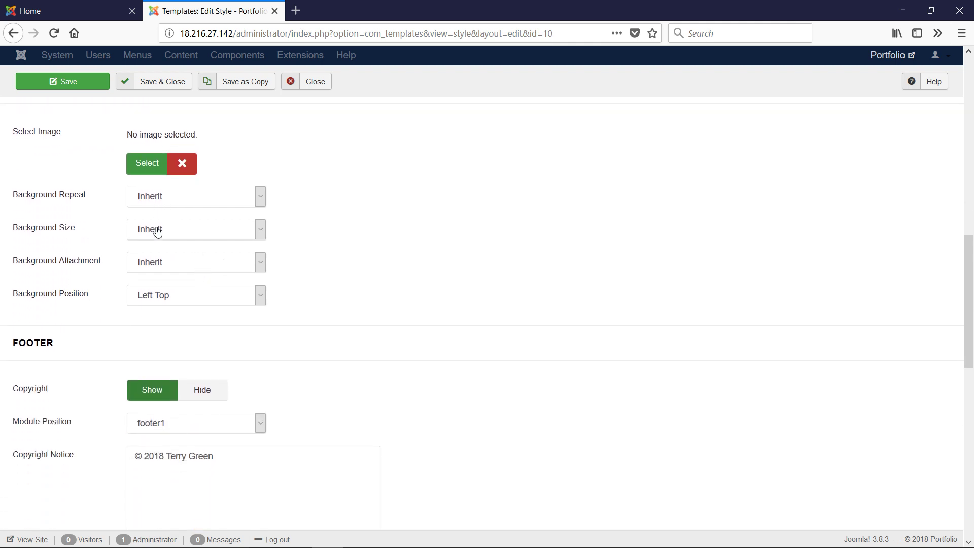
scroll(down, 3)
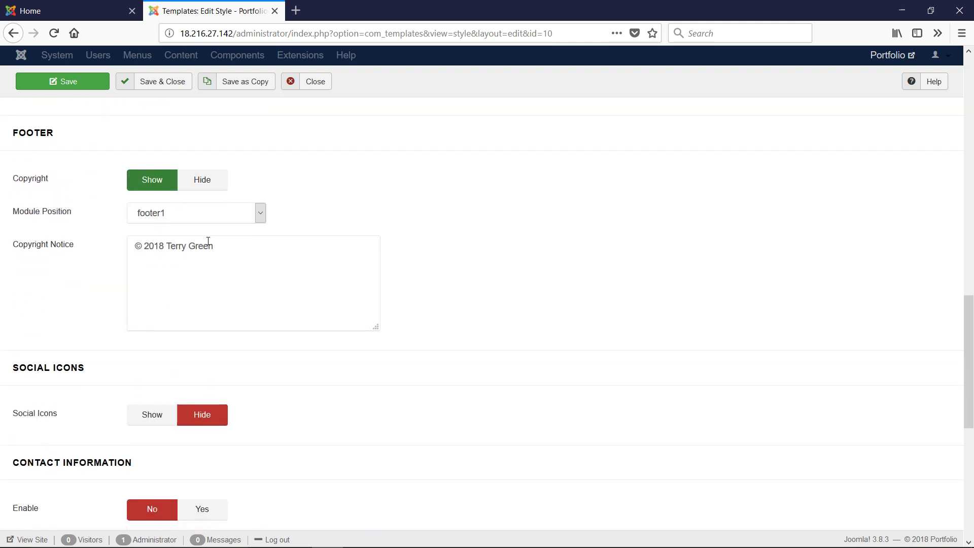
triple_click(174, 246)
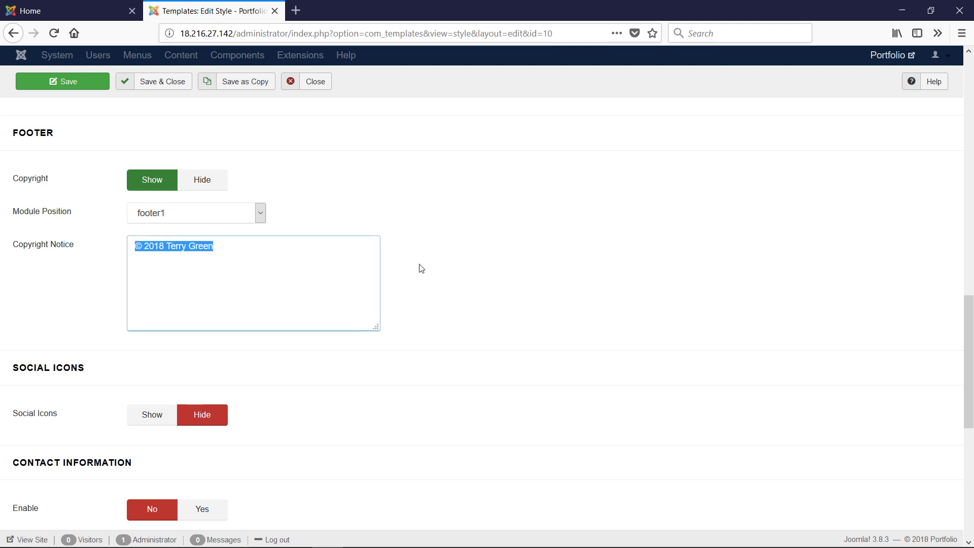
scroll(down, 3)
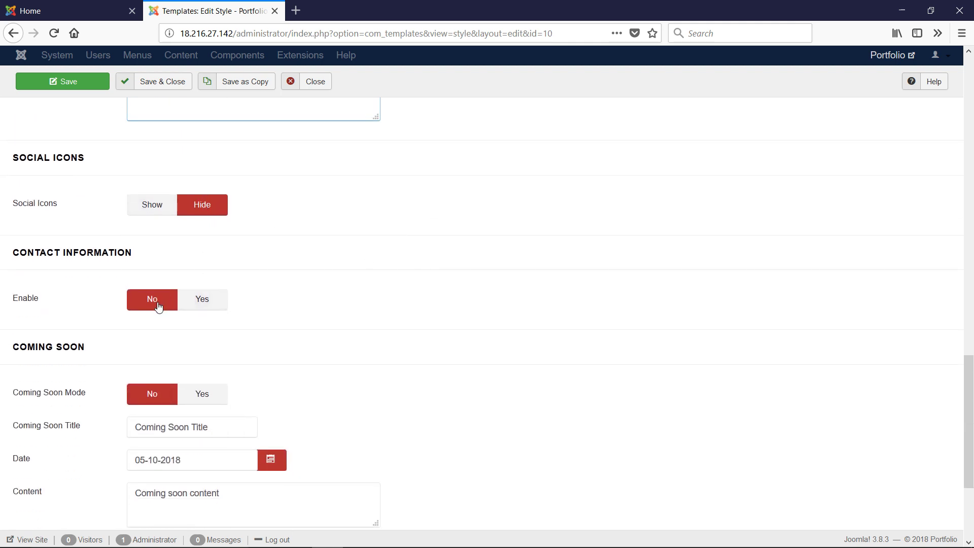
mouse_move(289, 313)
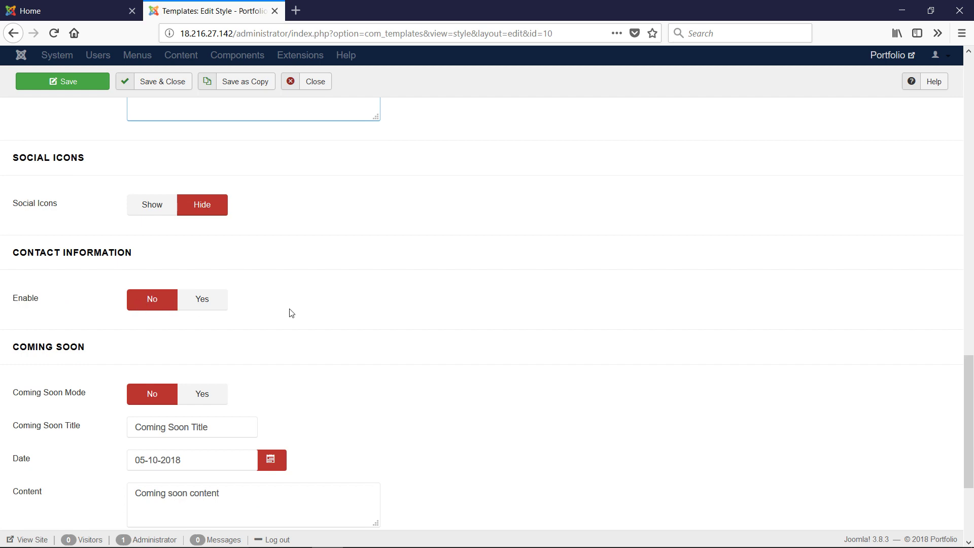
scroll(down, 3)
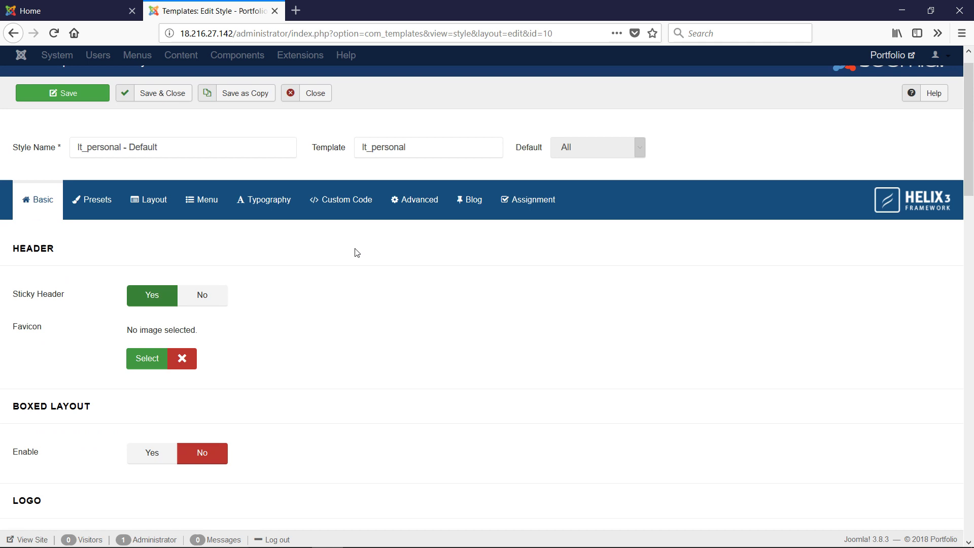
View the Presets tab, check the Terry Green header on the front page, and return to the style editor
click(92, 200)
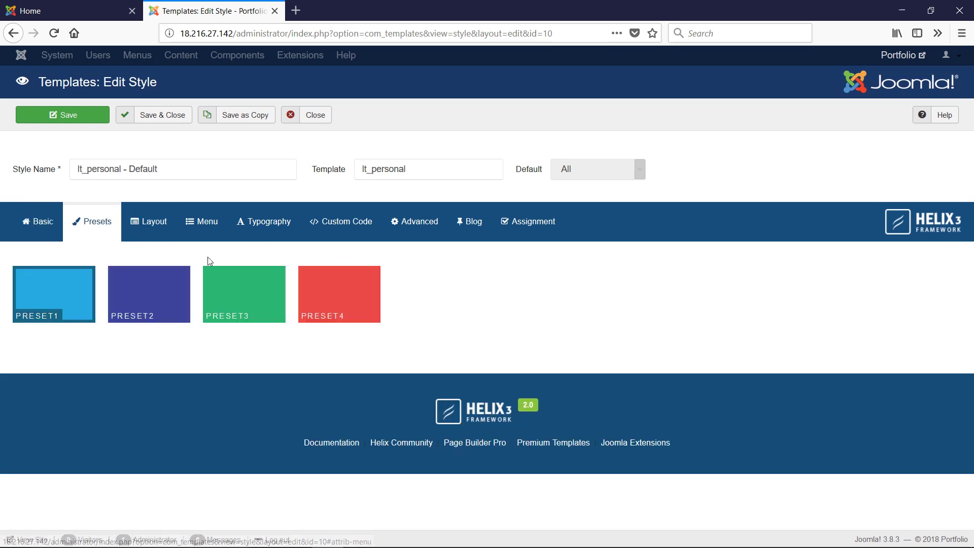
mouse_move(106, 342)
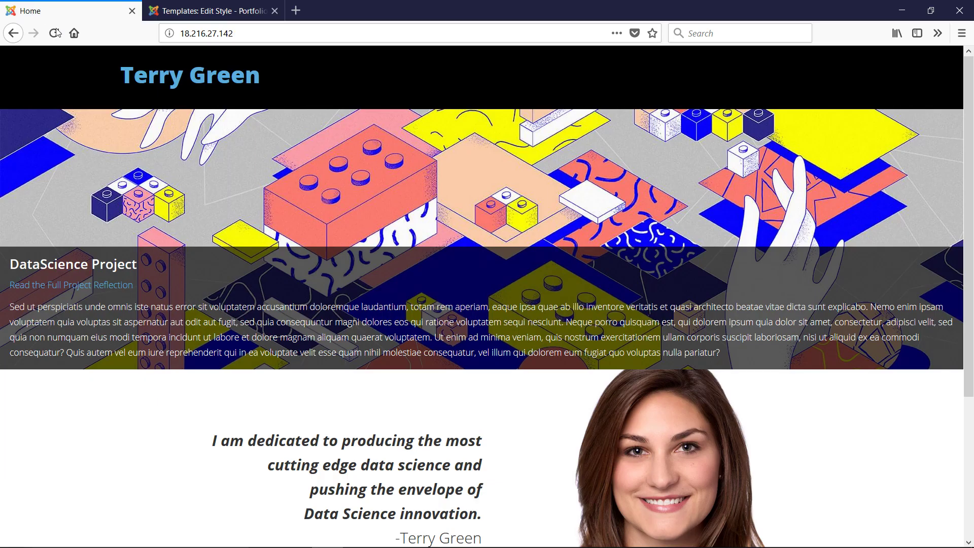
double_click(190, 74)
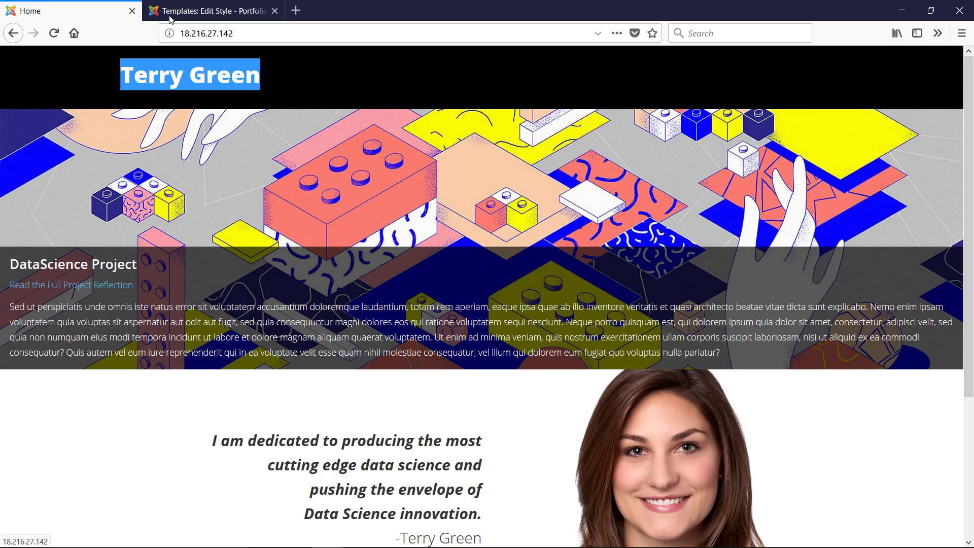
click(211, 10)
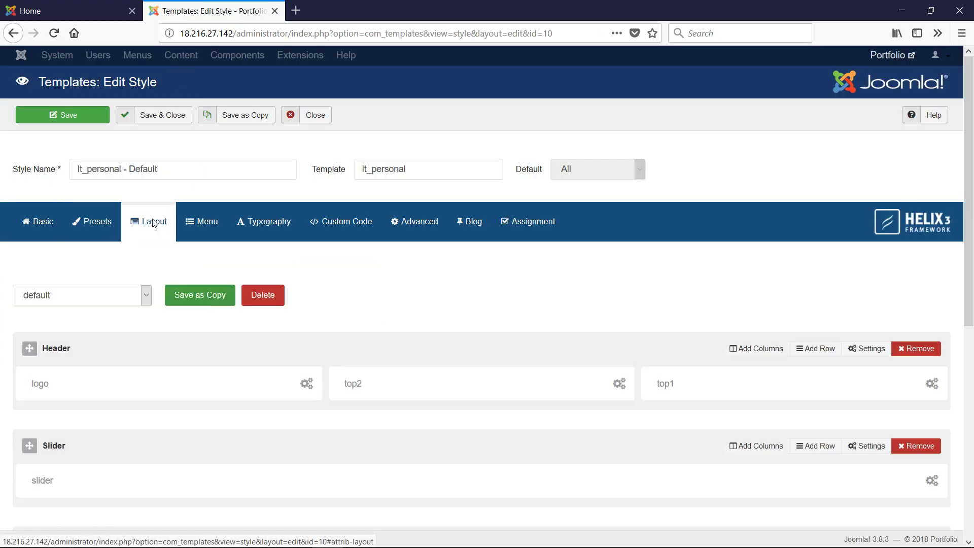
Change the Header row to a single 12-wide logo column, removing top1 and top2
scroll(down, 3)
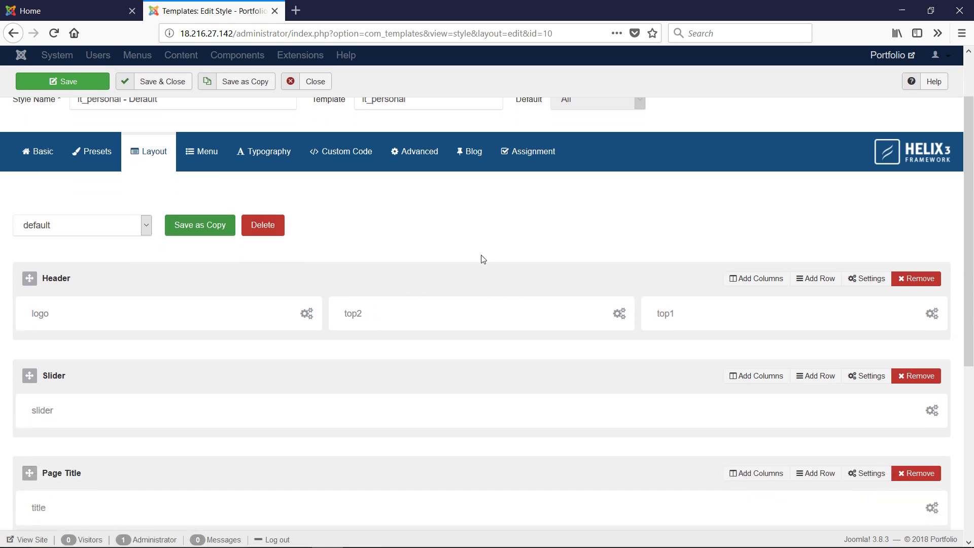
mouse_move(512, 258)
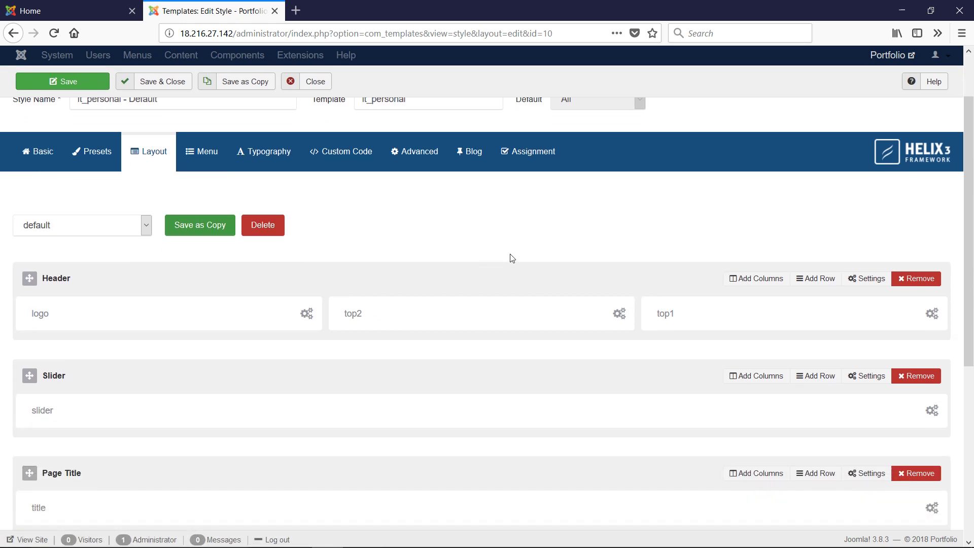
mouse_move(646, 319)
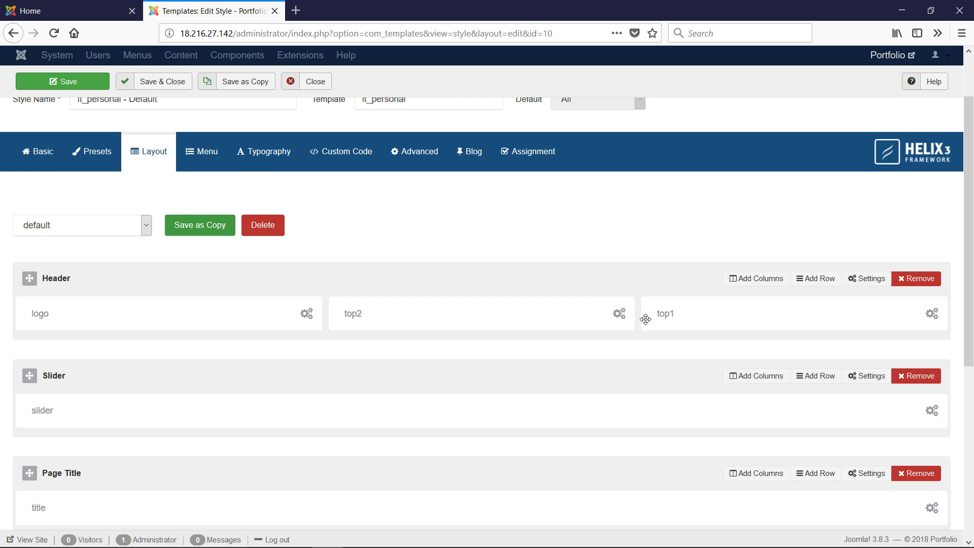
click(756, 278)
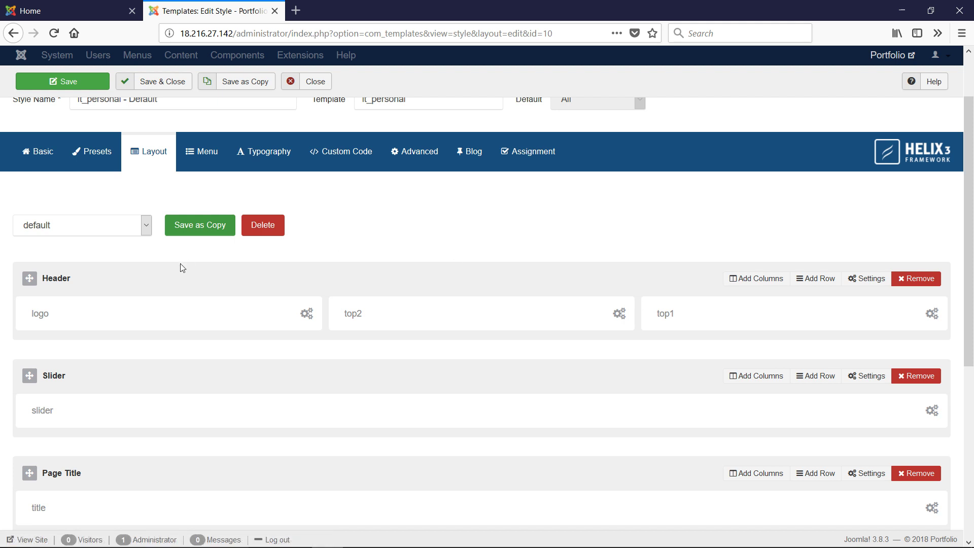
click(755, 278)
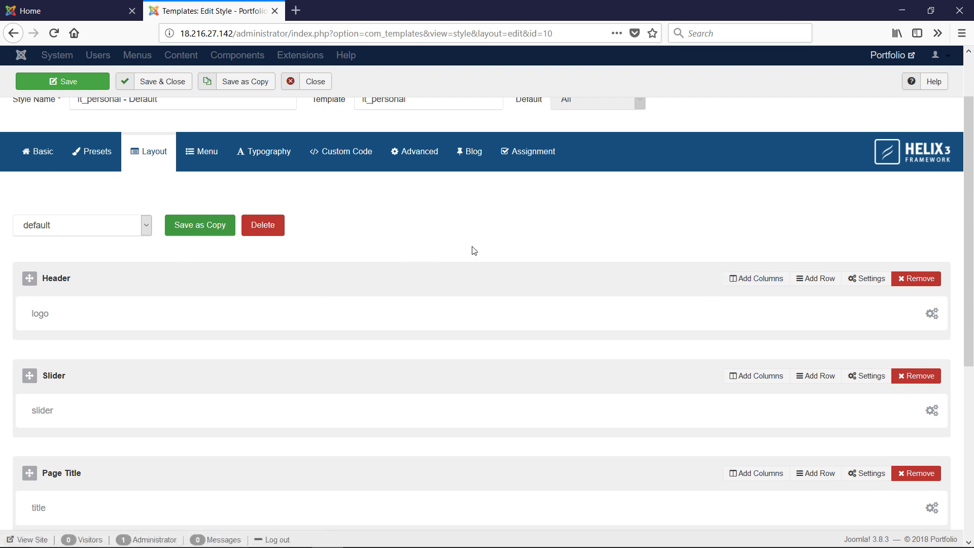
mouse_move(64, 314)
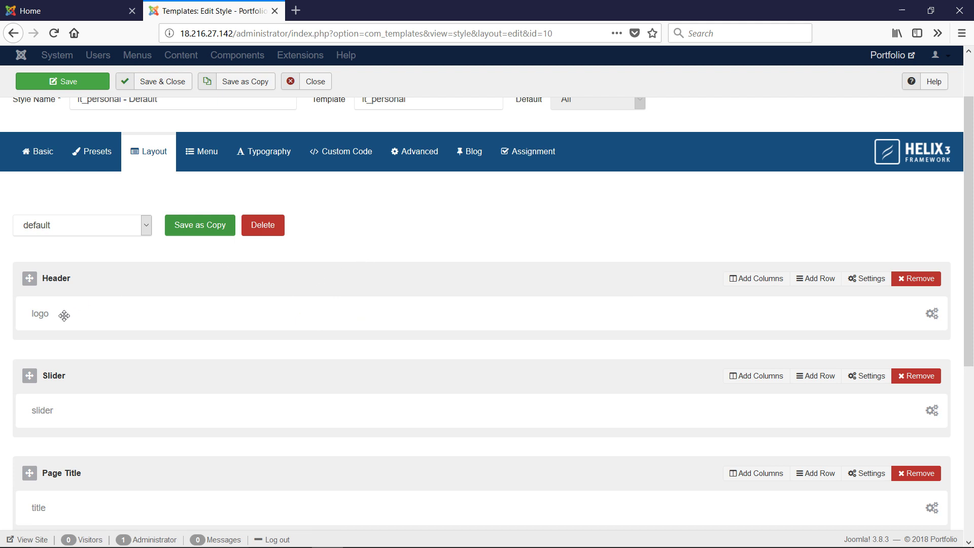
mouse_move(935, 319)
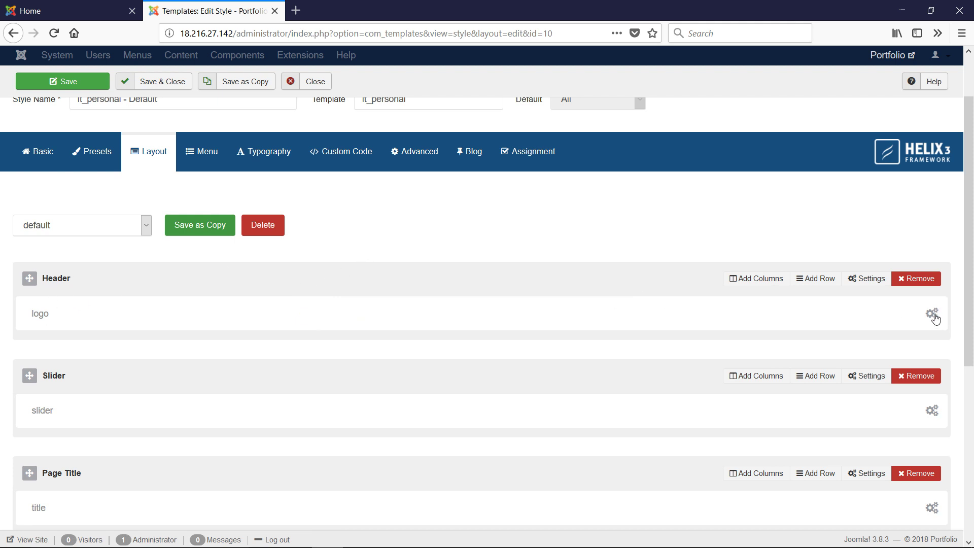
click(933, 314)
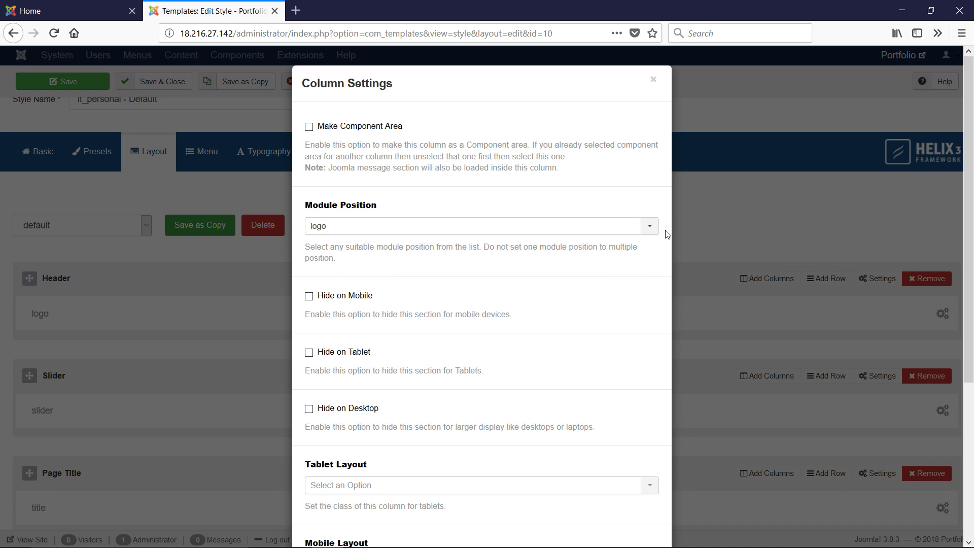
click(649, 225)
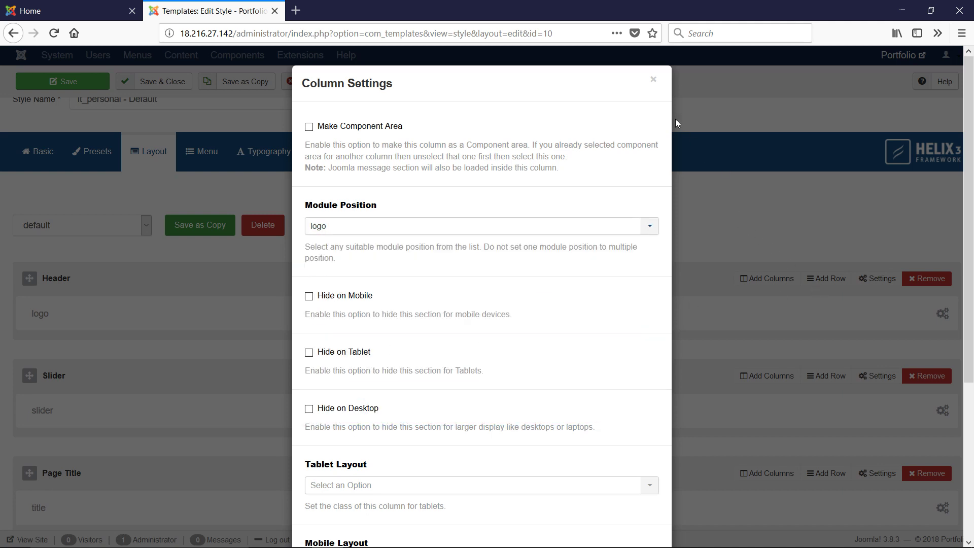
click(653, 79)
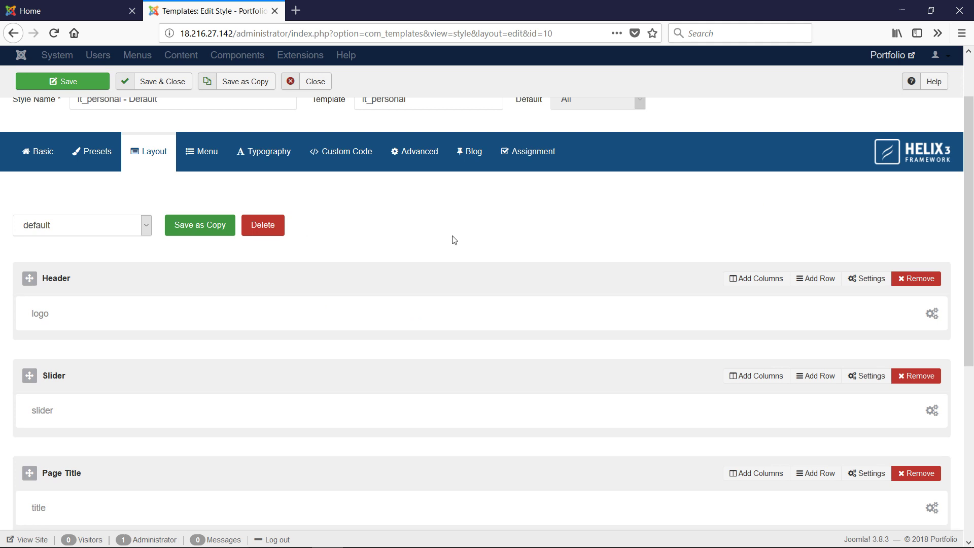
mouse_move(336, 314)
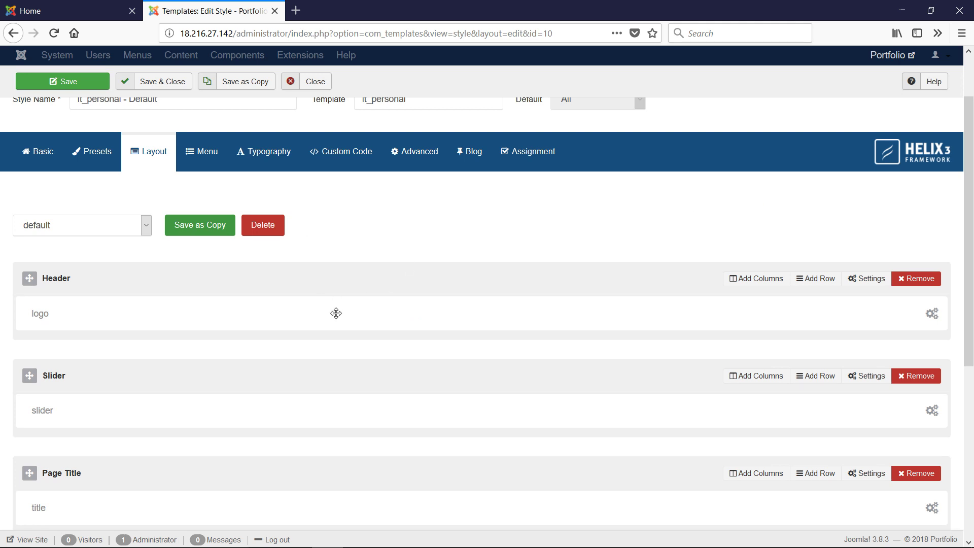
mouse_move(44, 317)
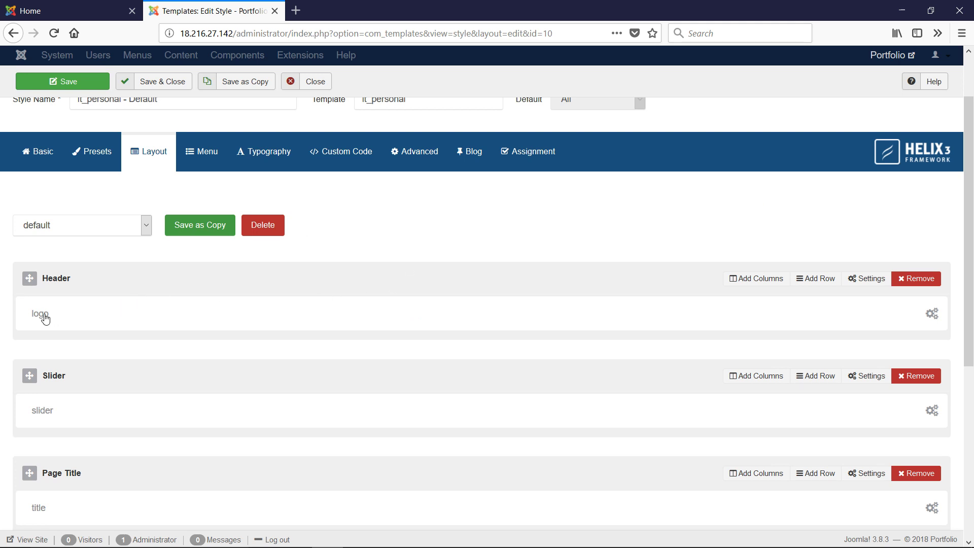
scroll(down, 3)
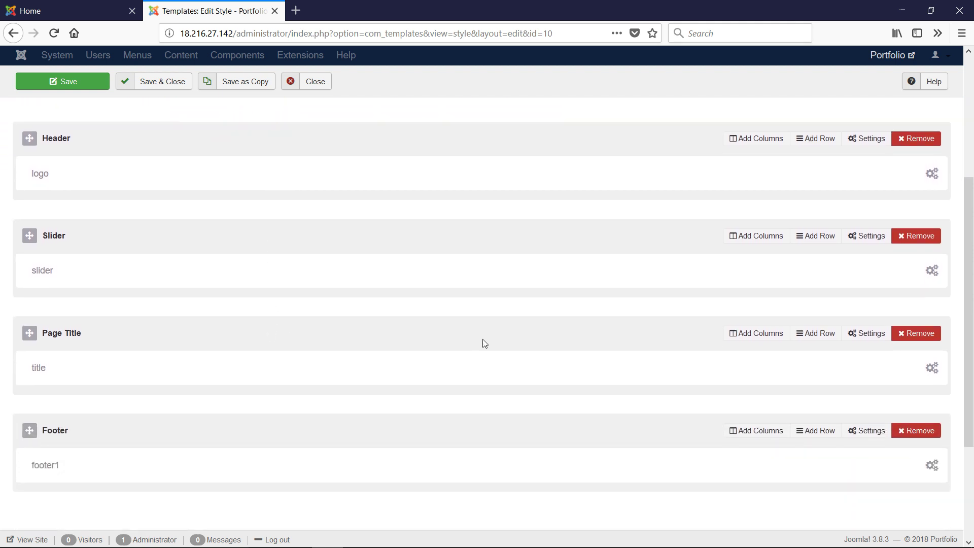
mouse_move(294, 254)
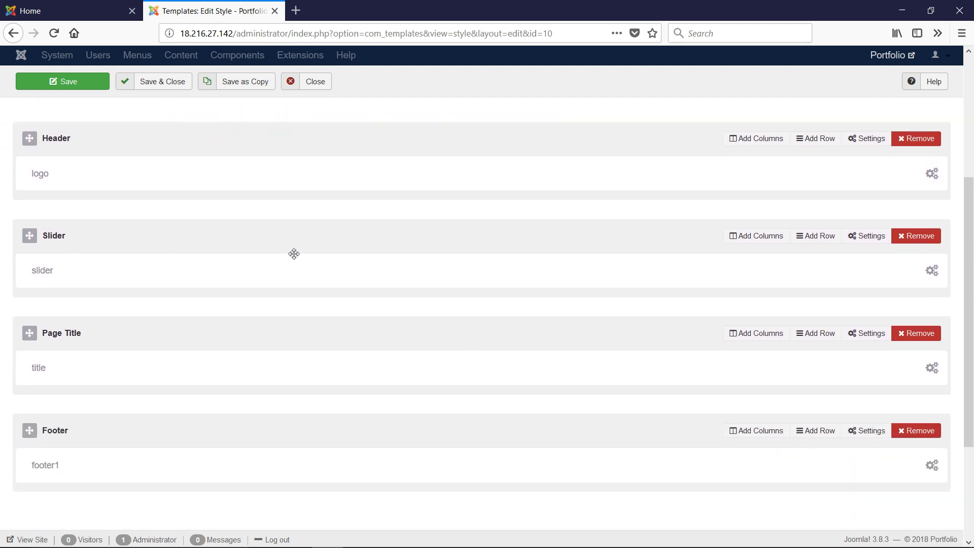
scroll(up, 3)
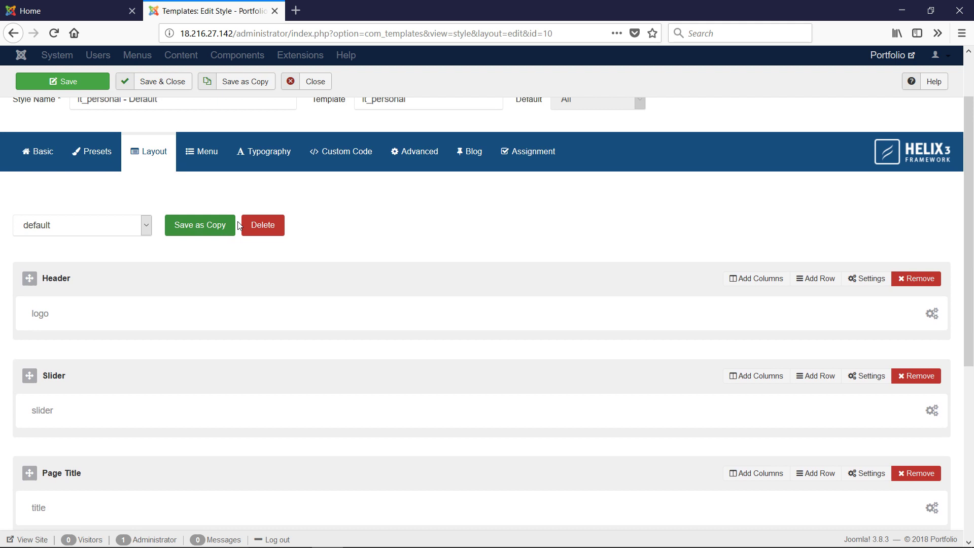
scroll(down, 3)
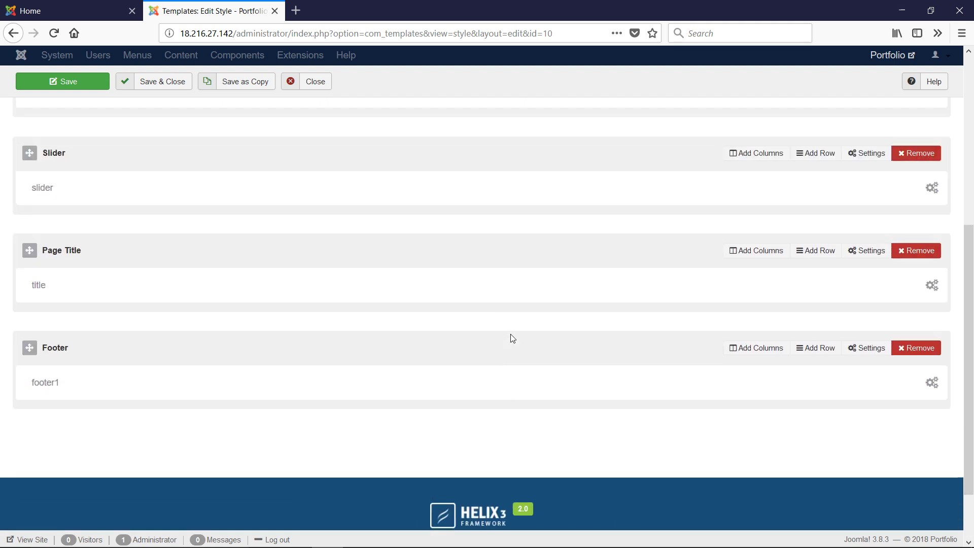
scroll(up, 3)
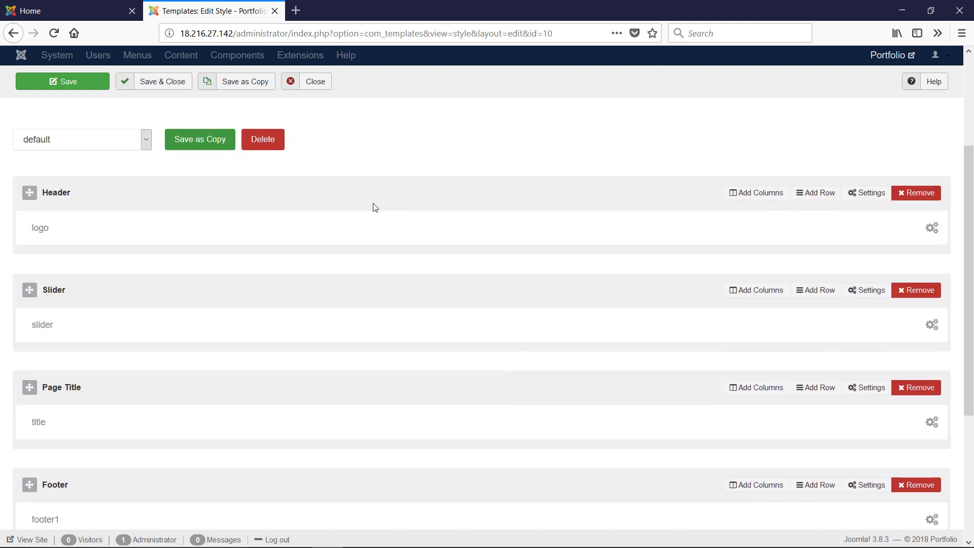
mouse_move(433, 299)
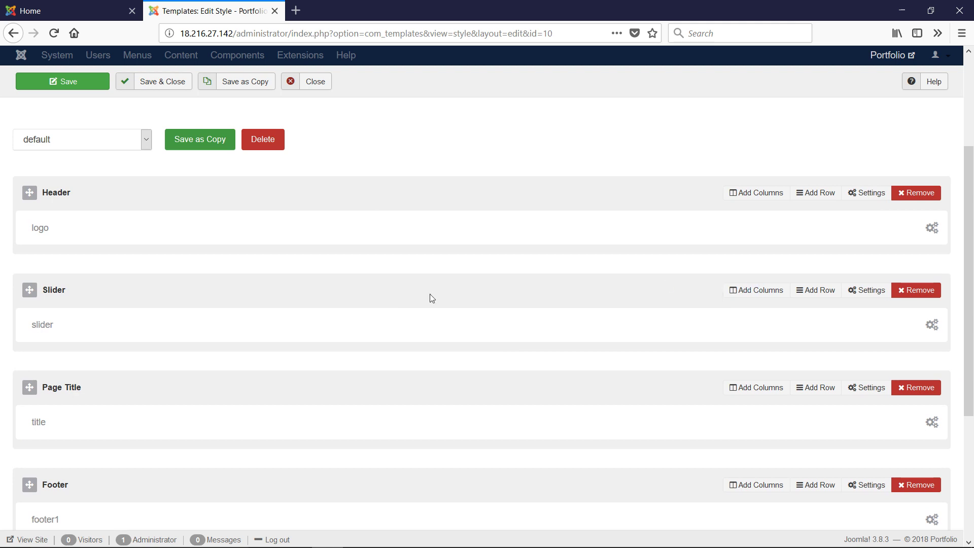
mouse_move(283, 311)
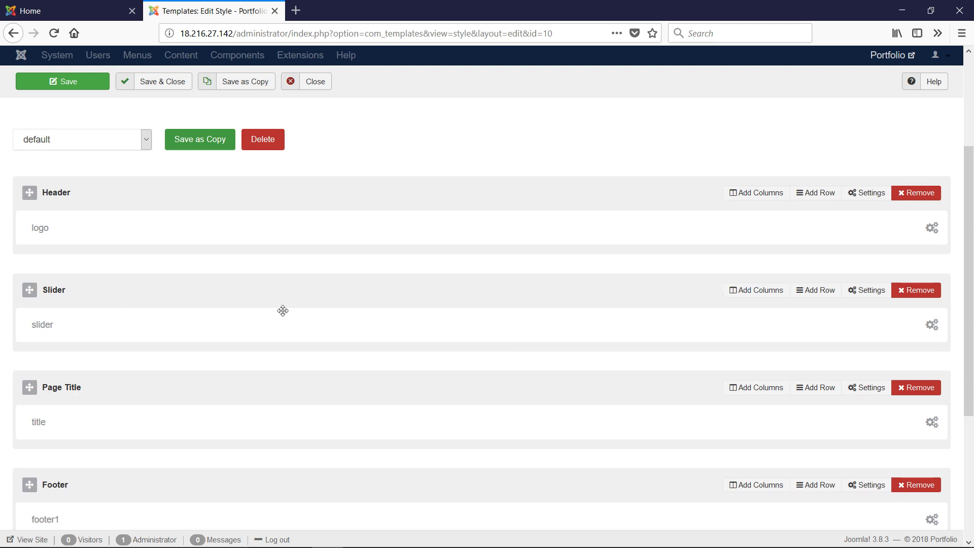
mouse_move(913, 324)
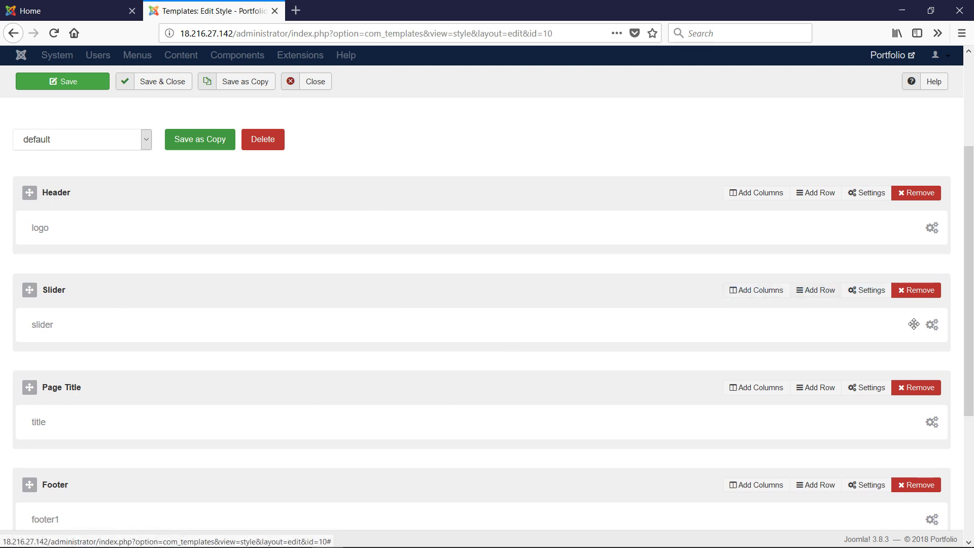
click(932, 325)
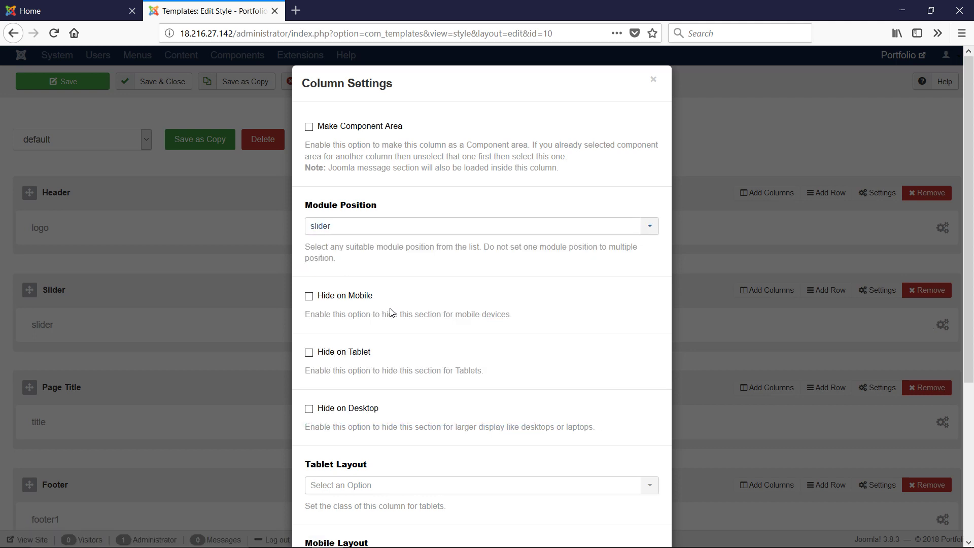
scroll(down, 3)
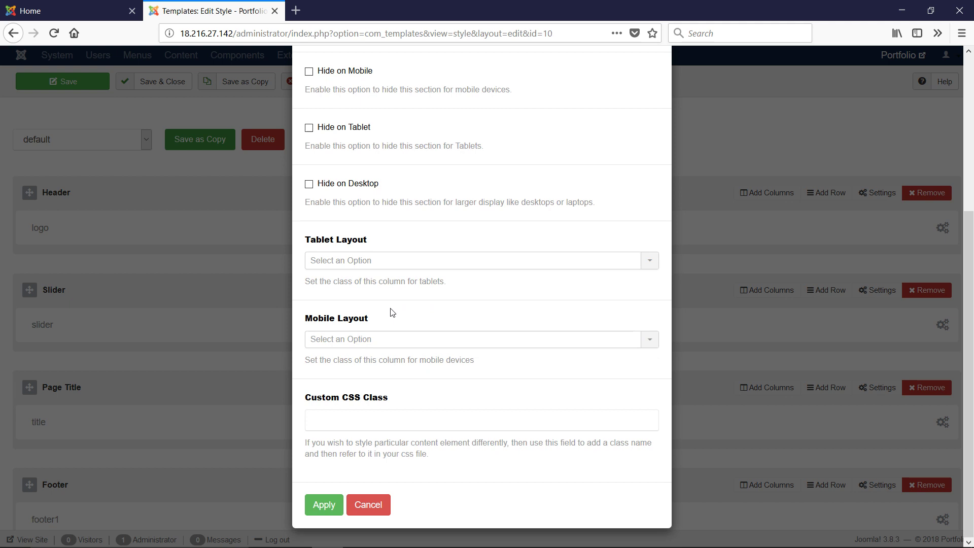
click(367, 504)
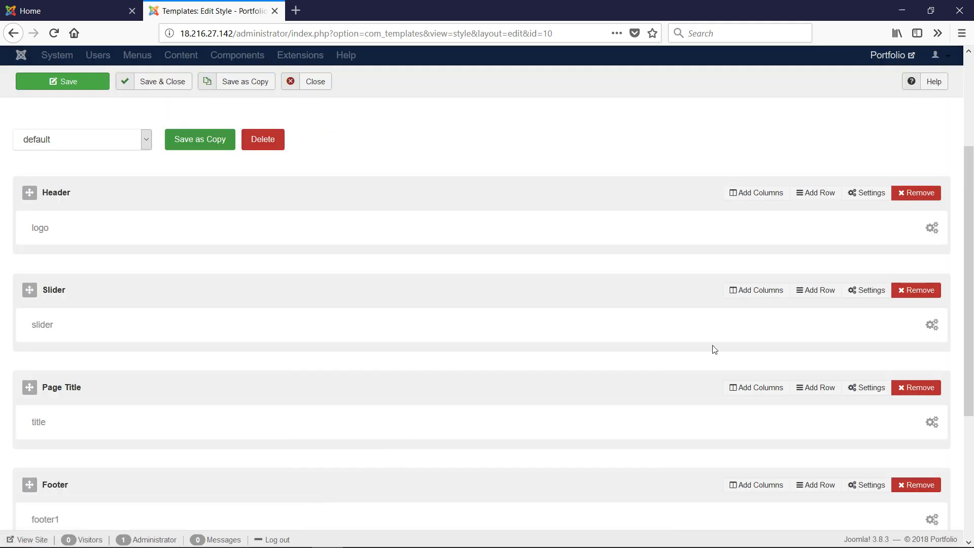
mouse_move(871, 290)
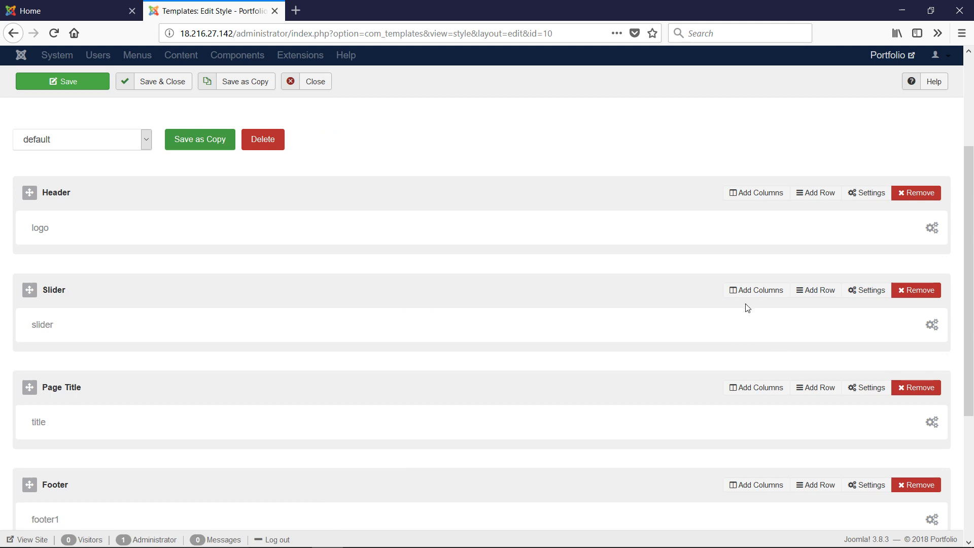
mouse_move(816, 290)
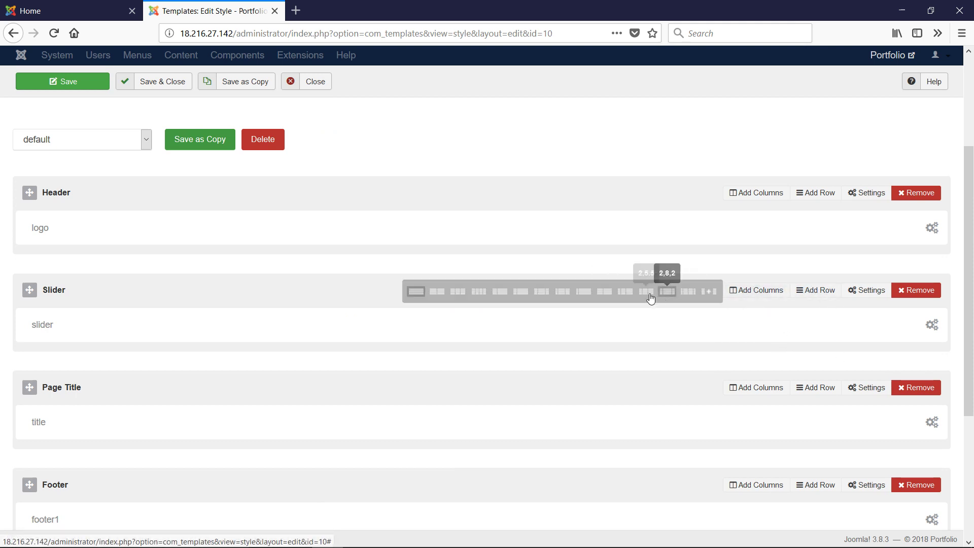
mouse_move(857, 290)
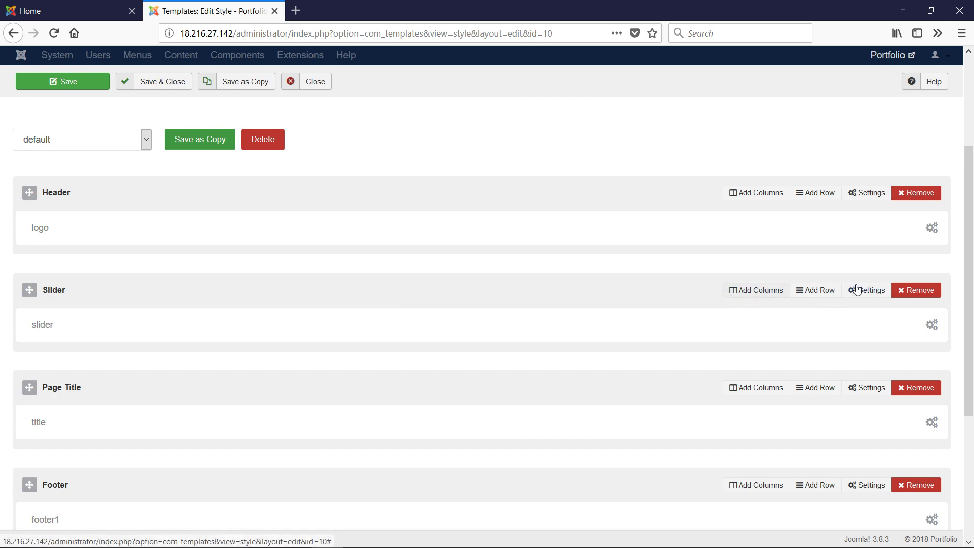
Tick Fluid Width in the Slider row's settings and compare with the live homepage header
click(866, 290)
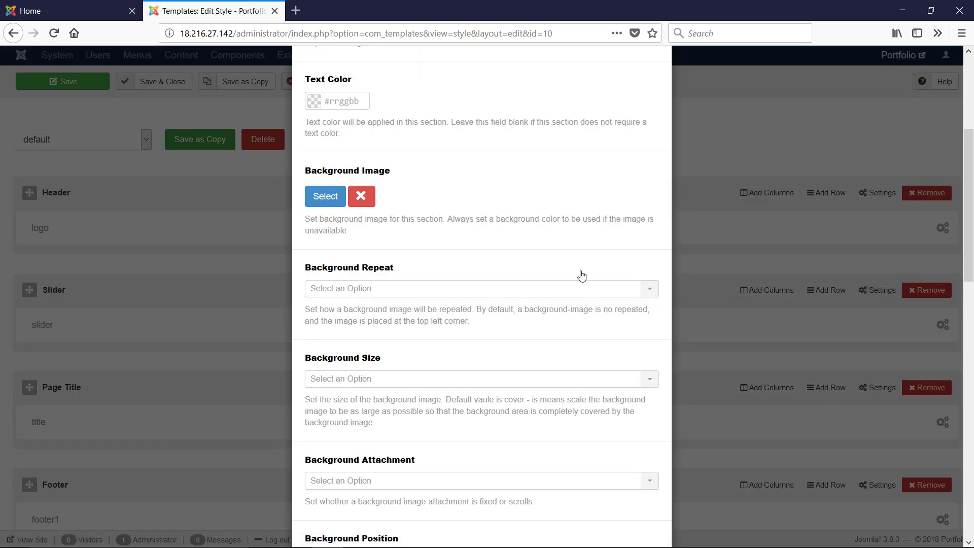
scroll(down, 3)
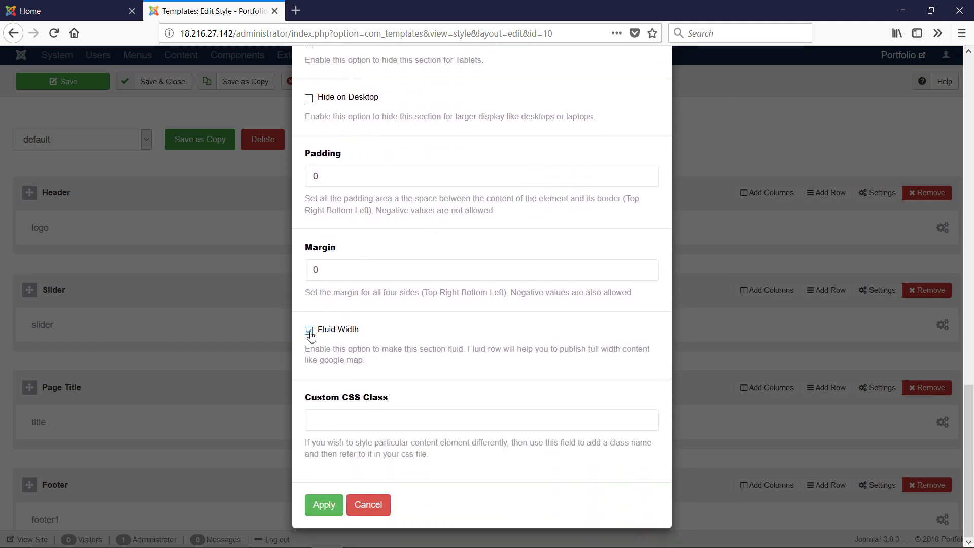
click(308, 330)
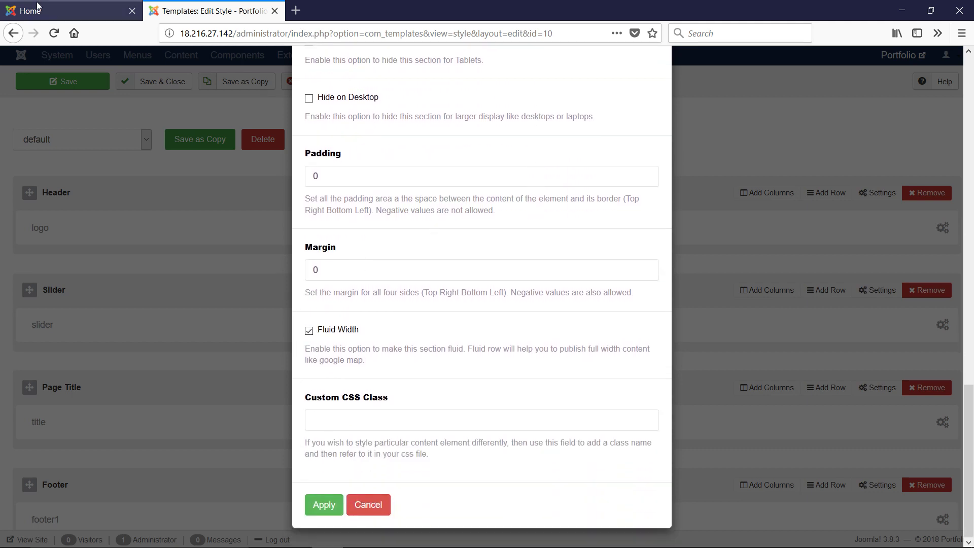
click(62, 10)
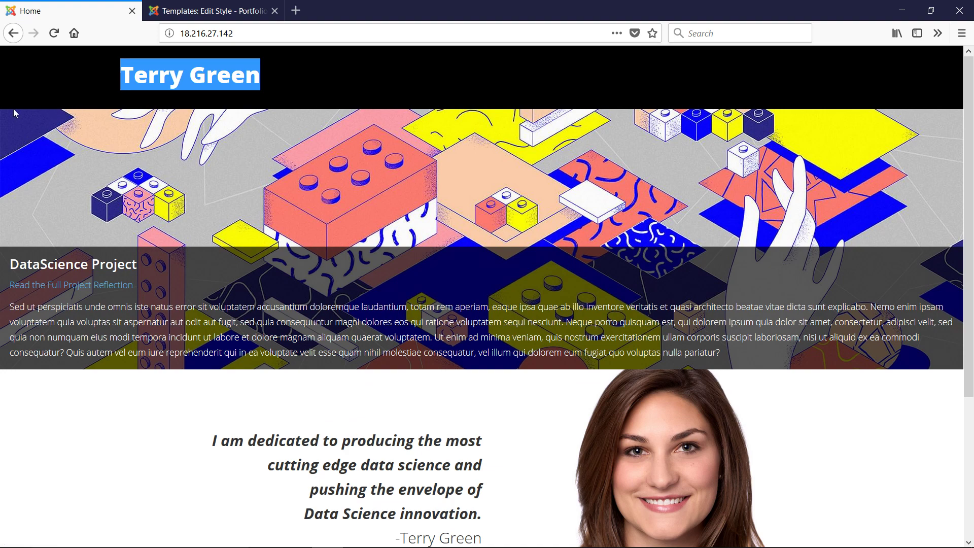
mouse_move(495, 398)
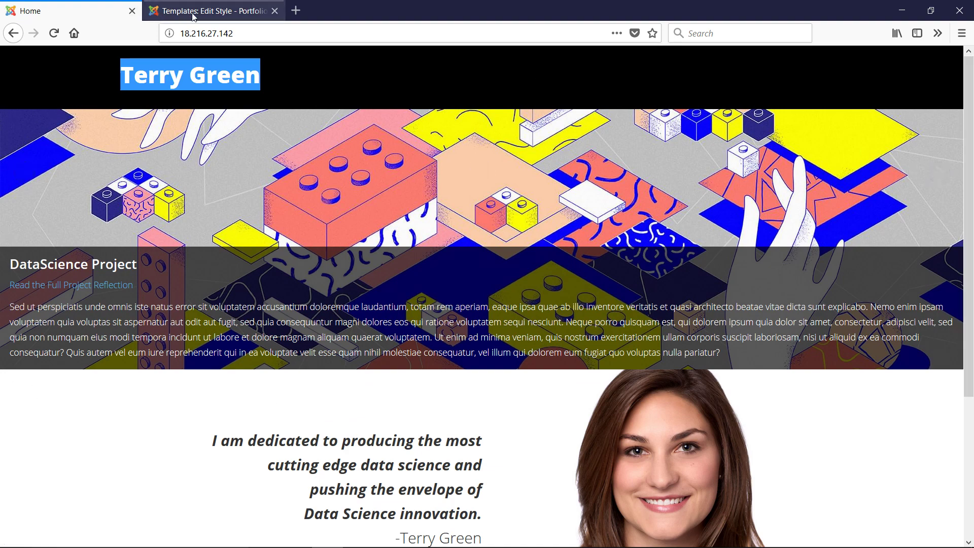
click(215, 10)
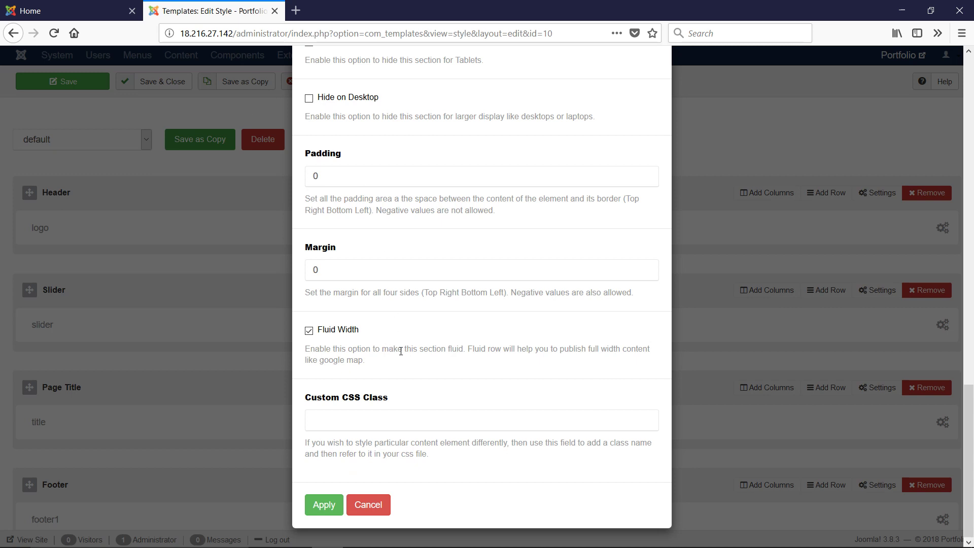
mouse_move(369, 363)
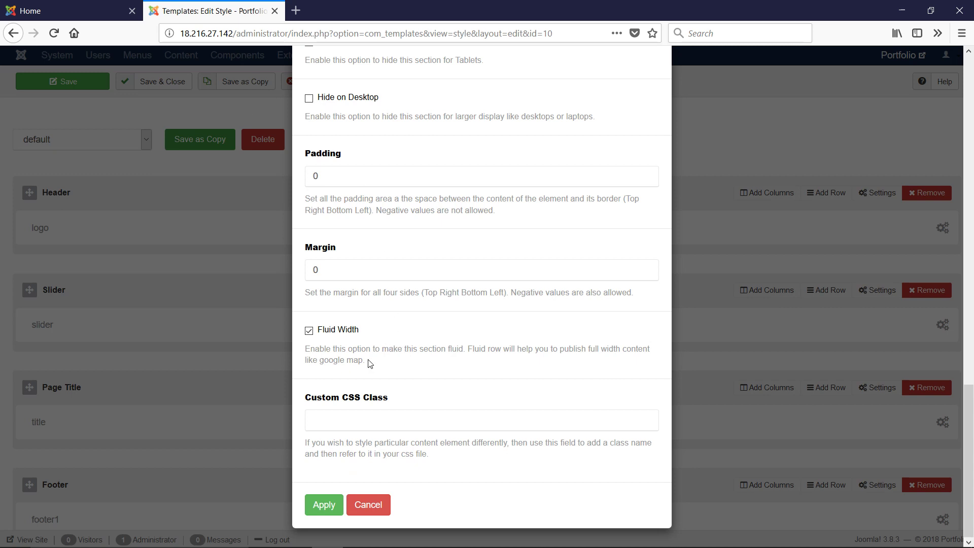
mouse_move(445, 242)
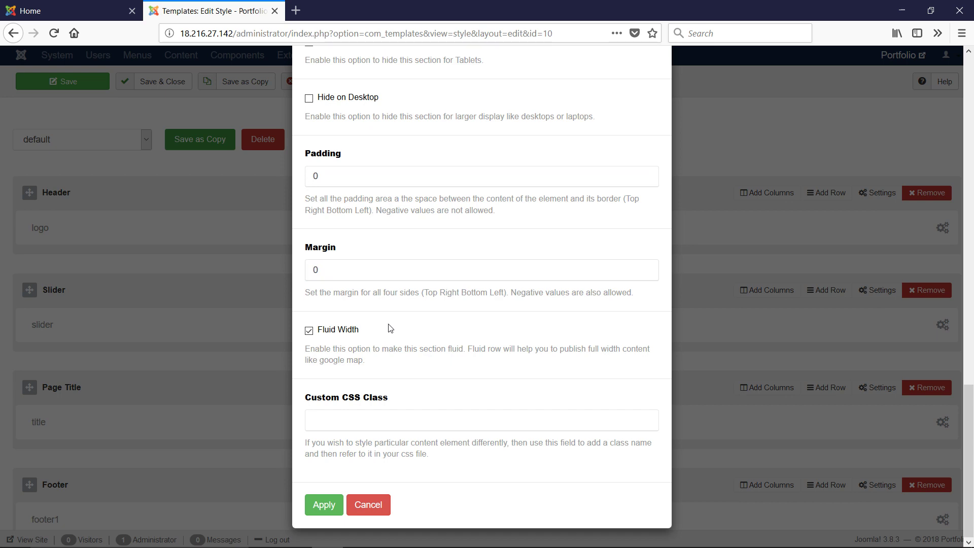
Apply the Slider row's full-width setting in the layout editor
scroll(up, 3)
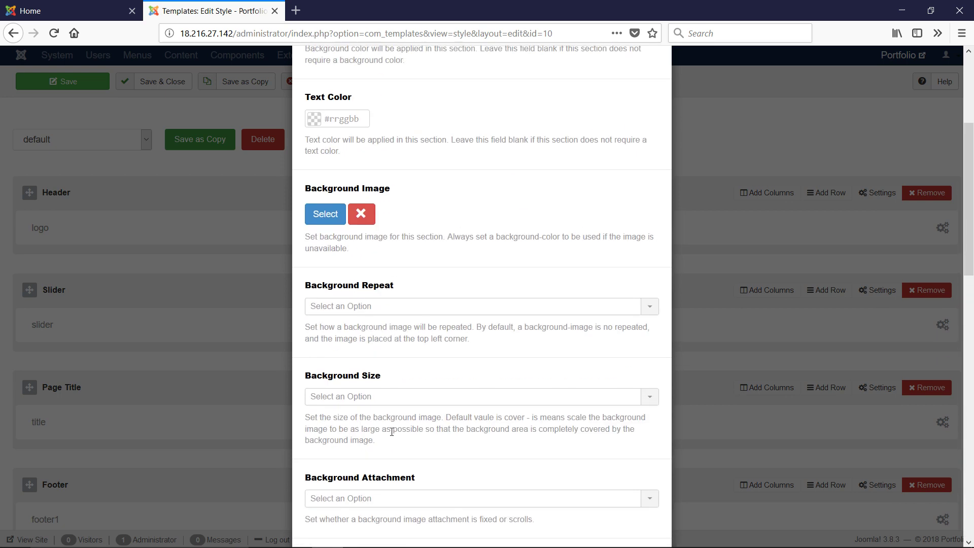
scroll(down, 3)
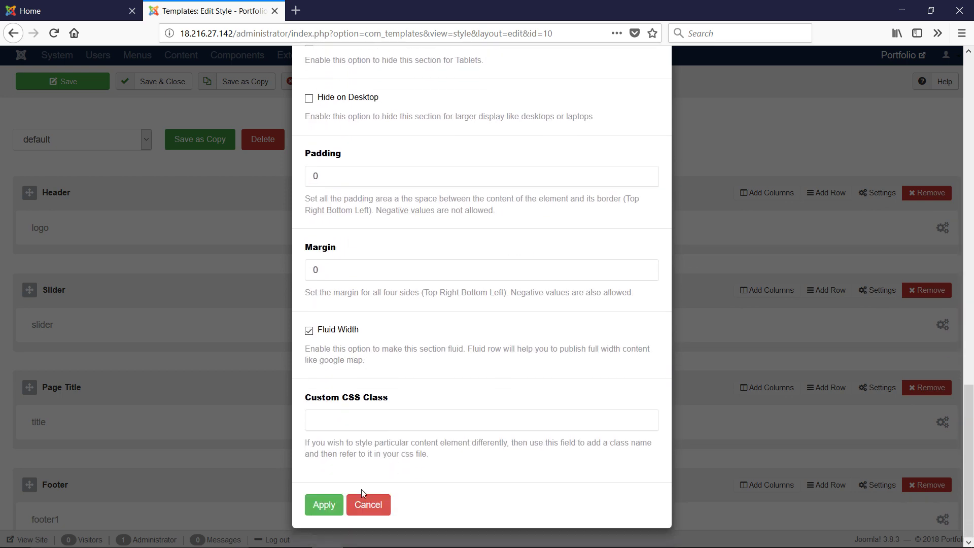
click(367, 504)
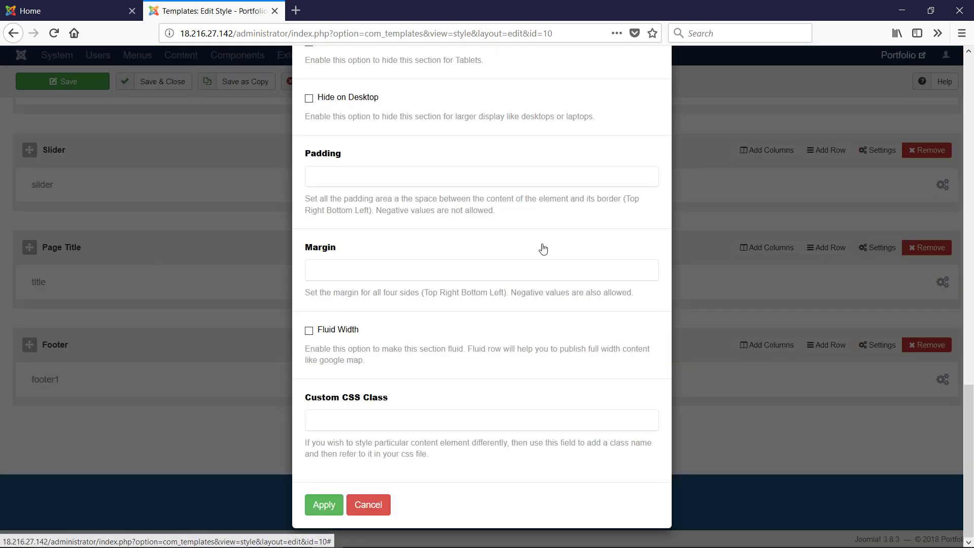
scroll(up, 3)
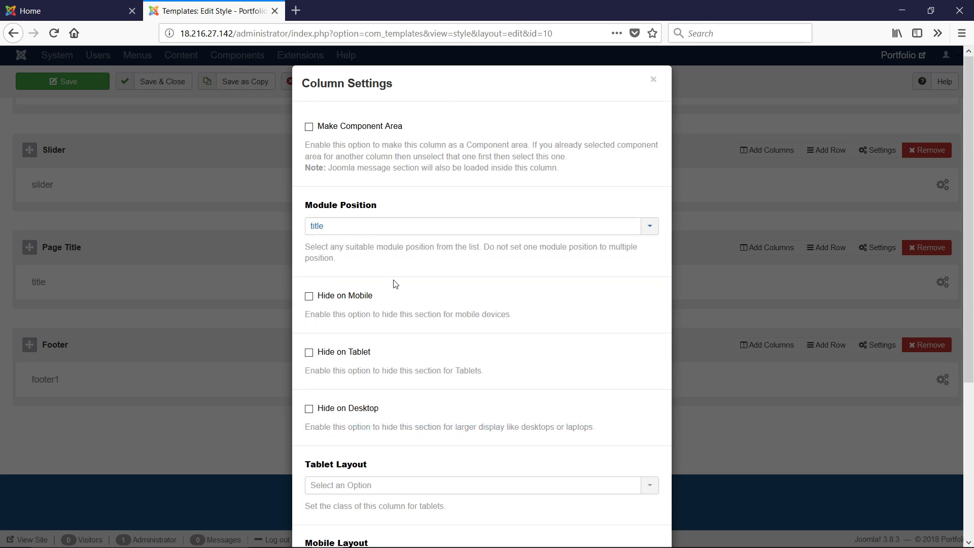
scroll(down, 3)
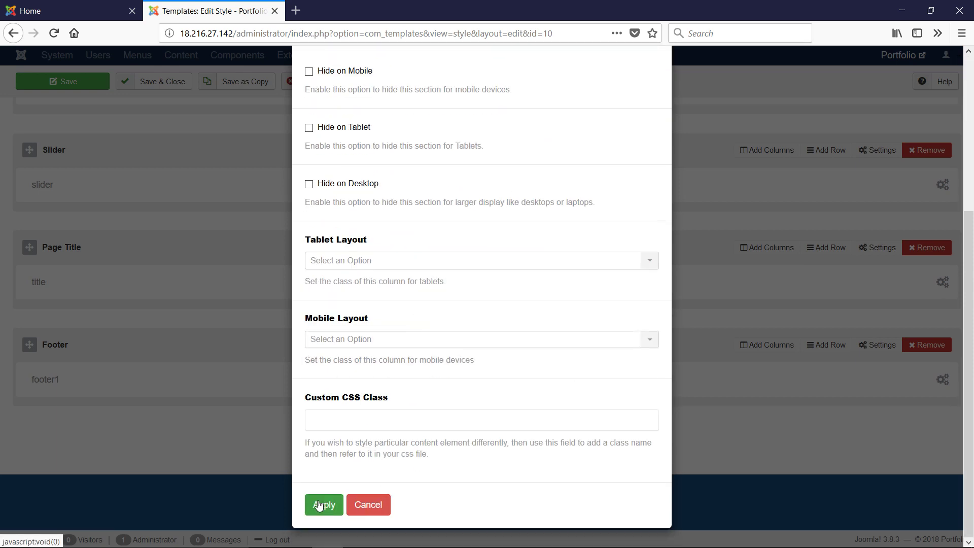
click(322, 504)
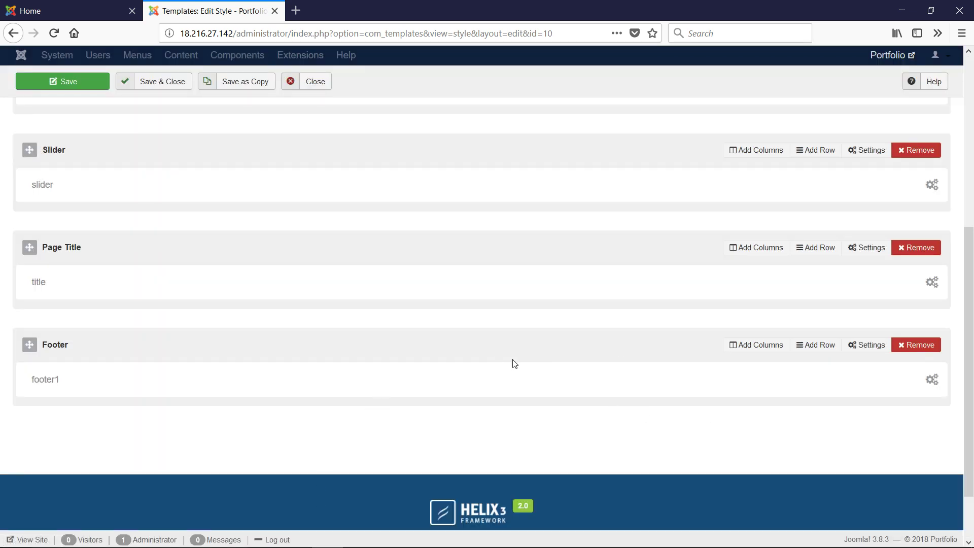
scroll(up, 3)
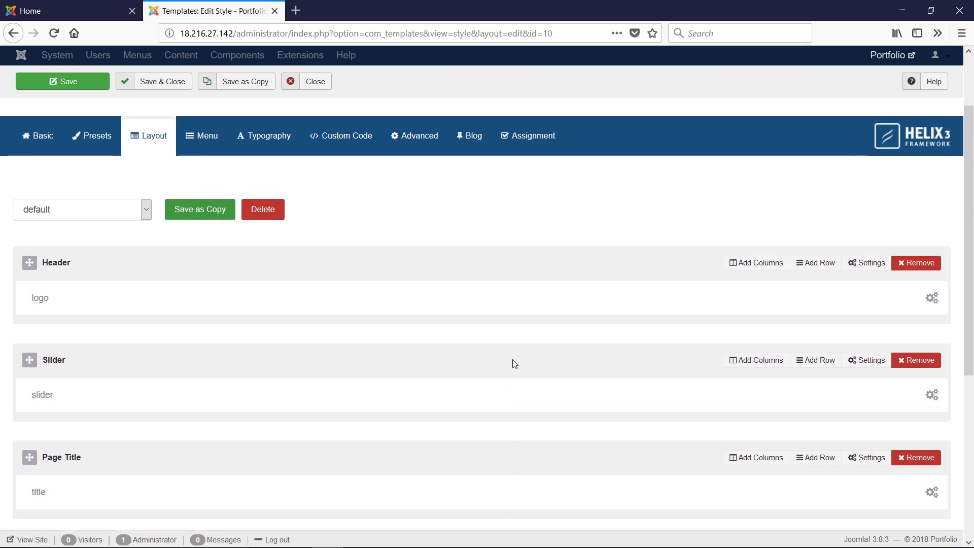
mouse_move(206, 135)
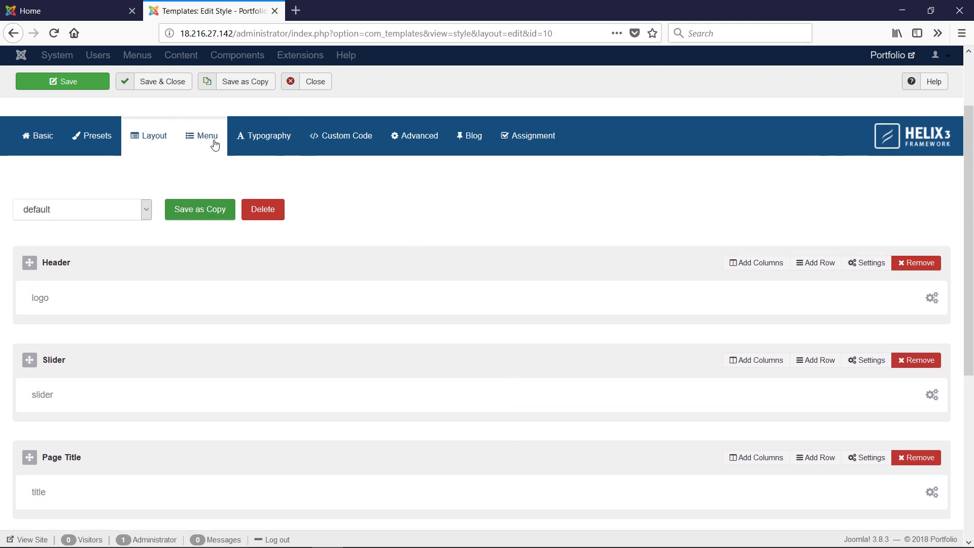
Look through the Menu and Typography tabs without changing settings
click(201, 135)
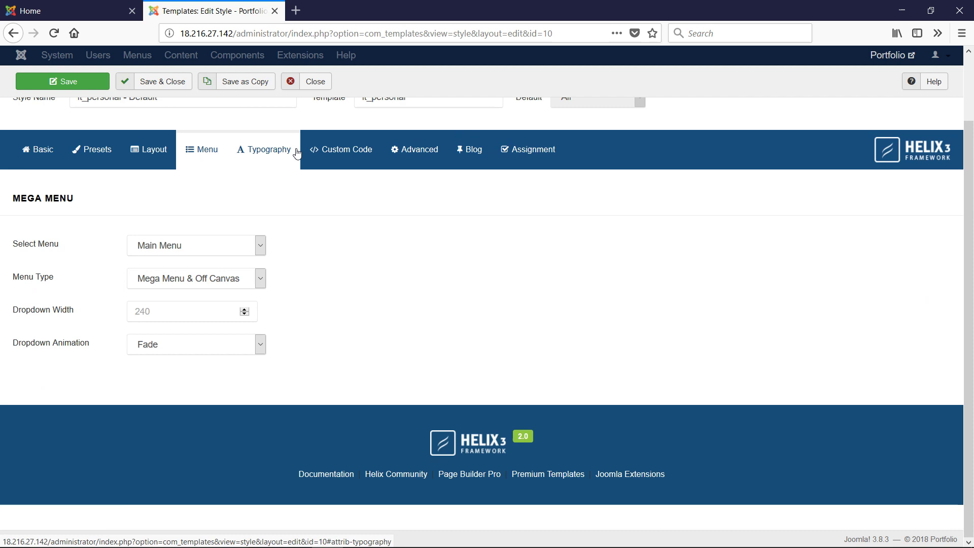
click(268, 149)
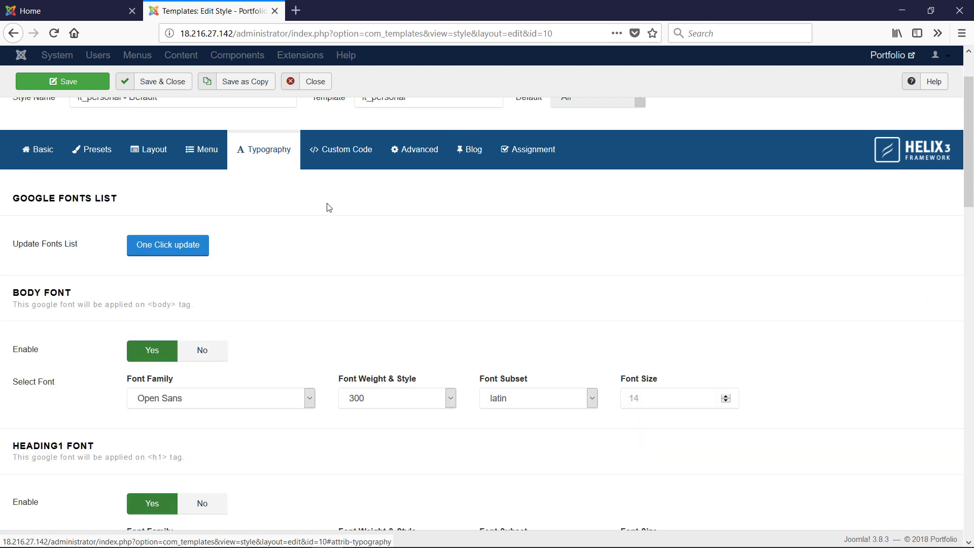
scroll(down, 3)
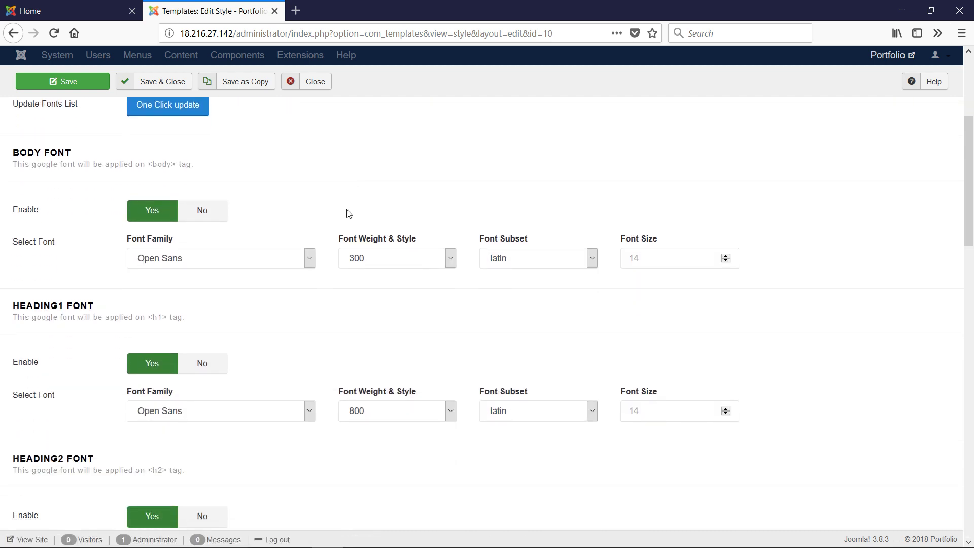
scroll(up, 3)
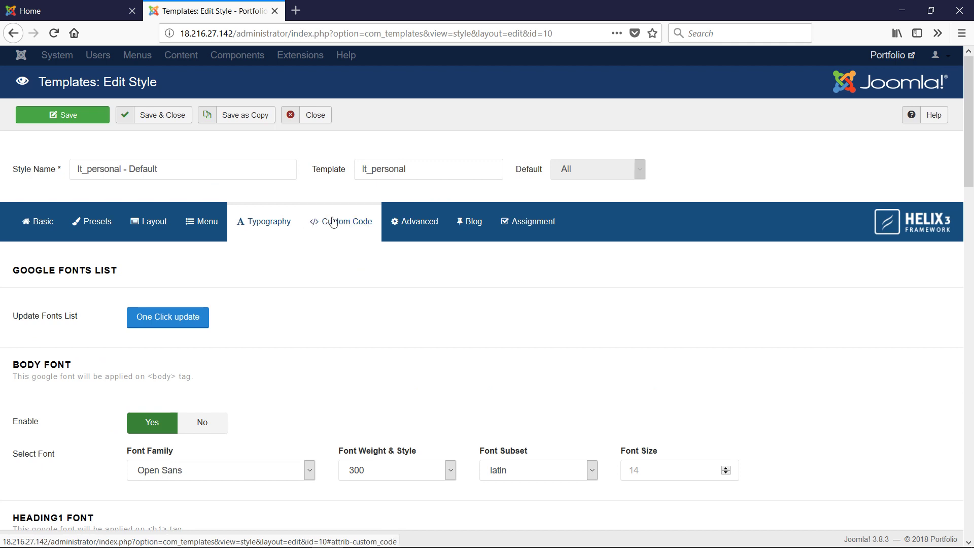
Look through the Custom Code, Advanced and Blog tabs without changing settings
click(341, 221)
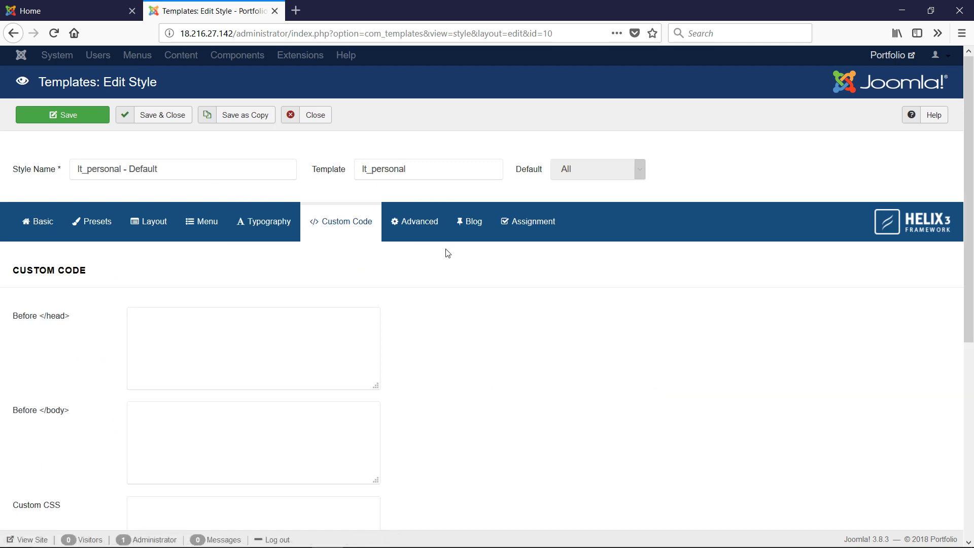
scroll(down, 3)
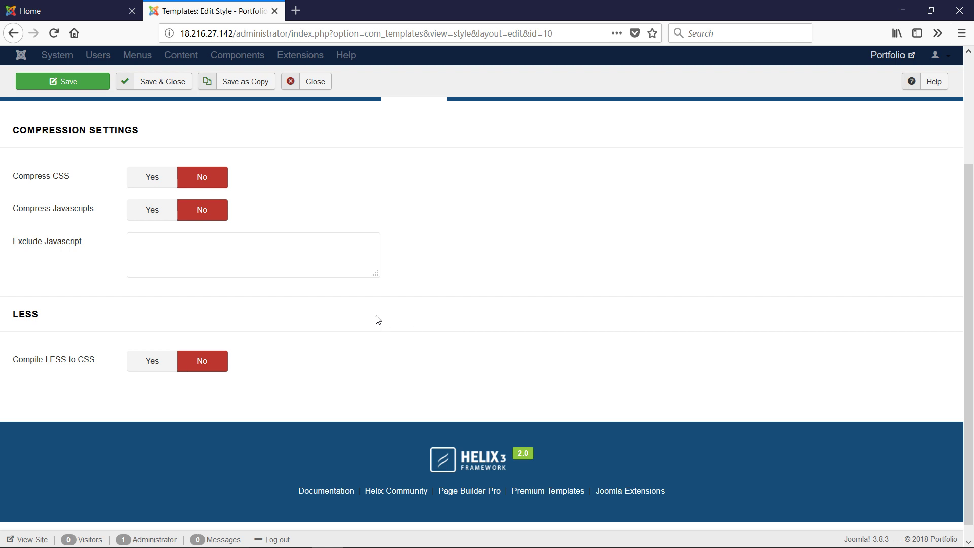
scroll(up, 3)
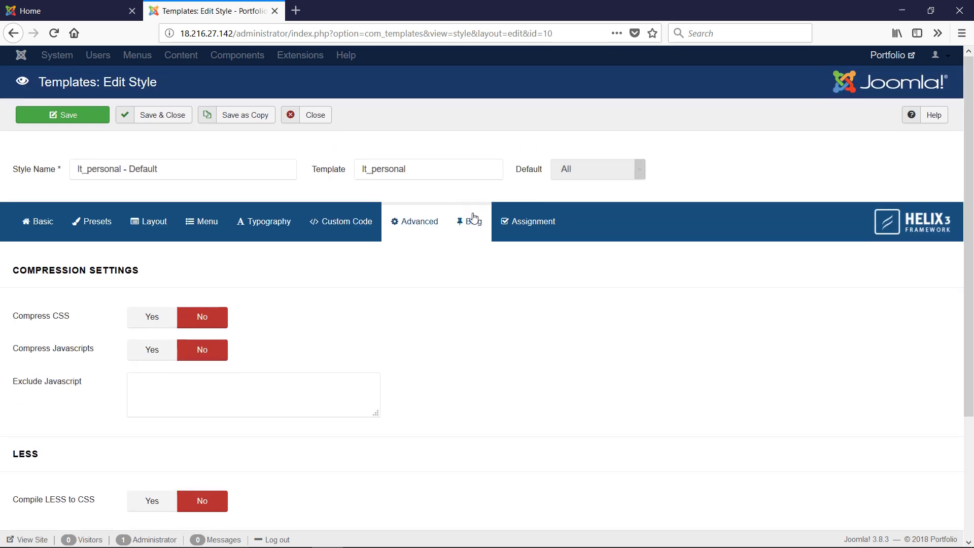
scroll(down, 3)
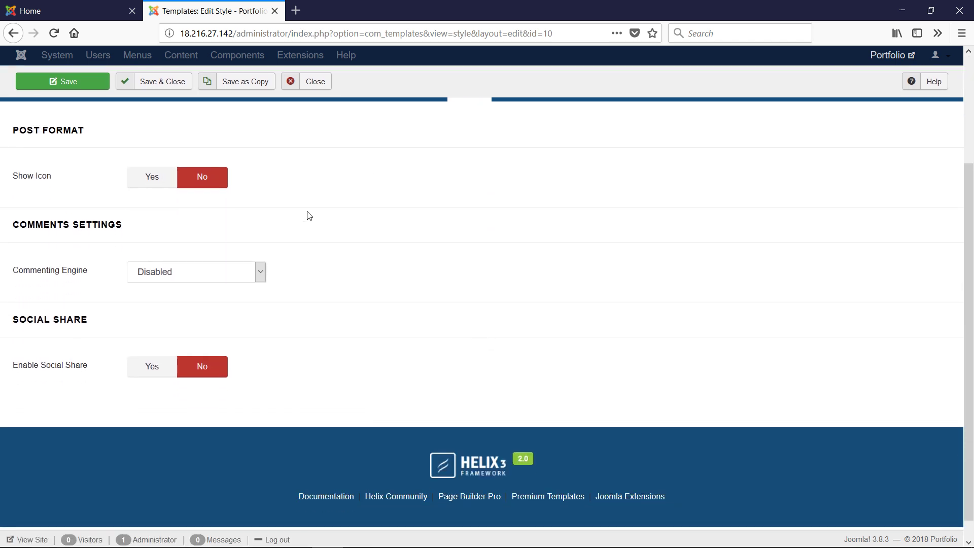
mouse_move(223, 180)
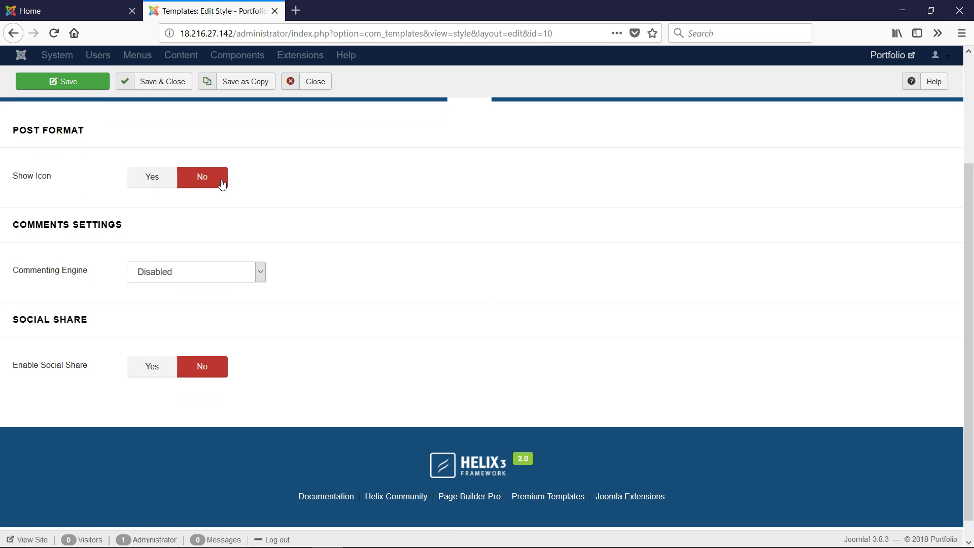
mouse_move(244, 364)
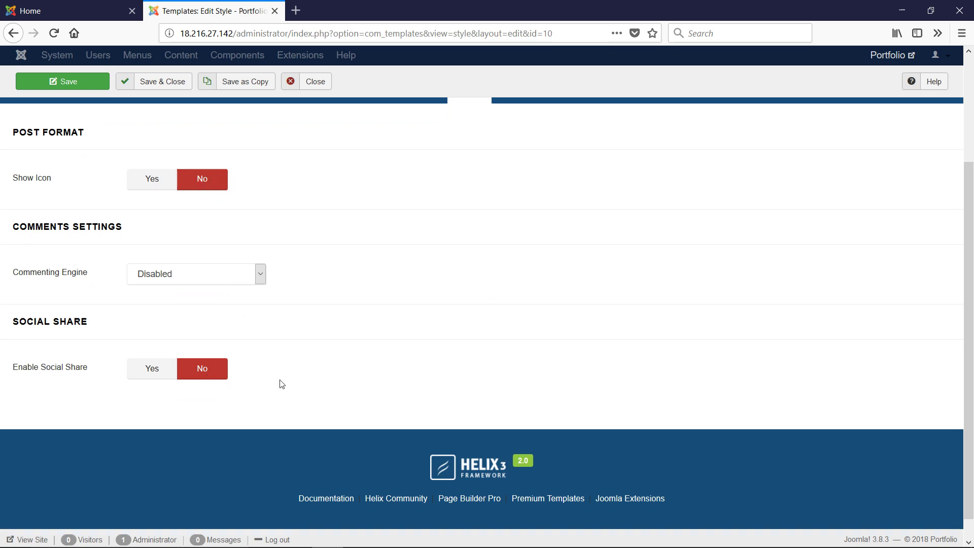
scroll(up, 3)
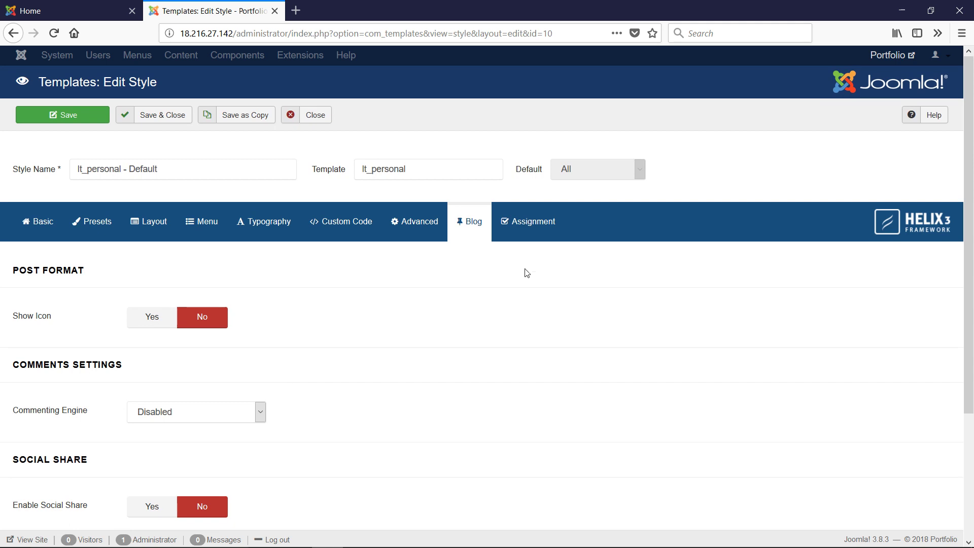
Check the Assignment tab's menu selections, save the lt_personal style, and go to the live homepage
click(528, 221)
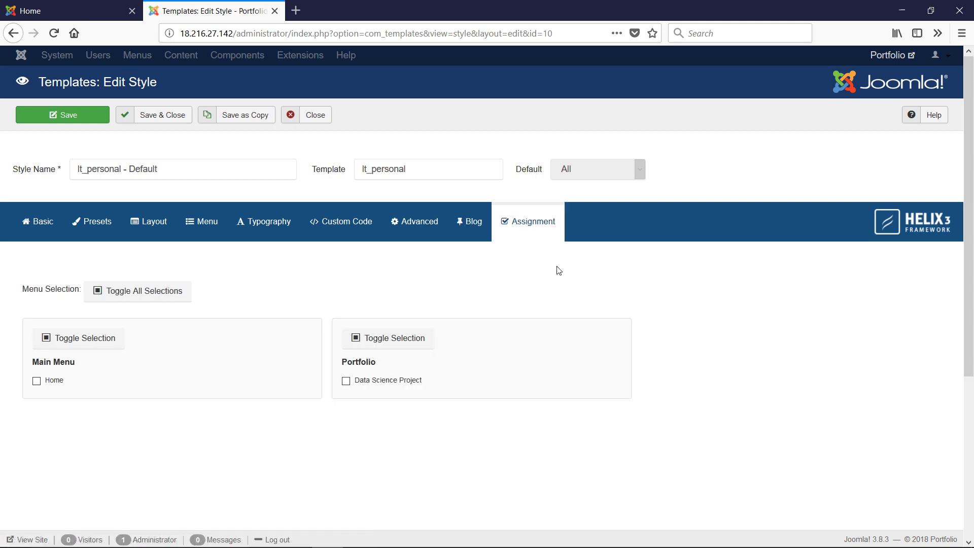
mouse_move(257, 288)
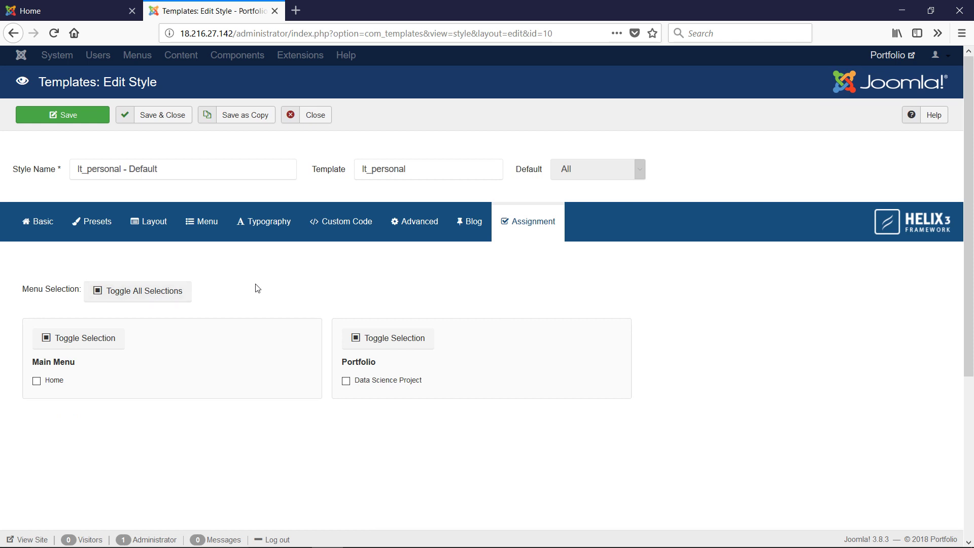
mouse_move(374, 283)
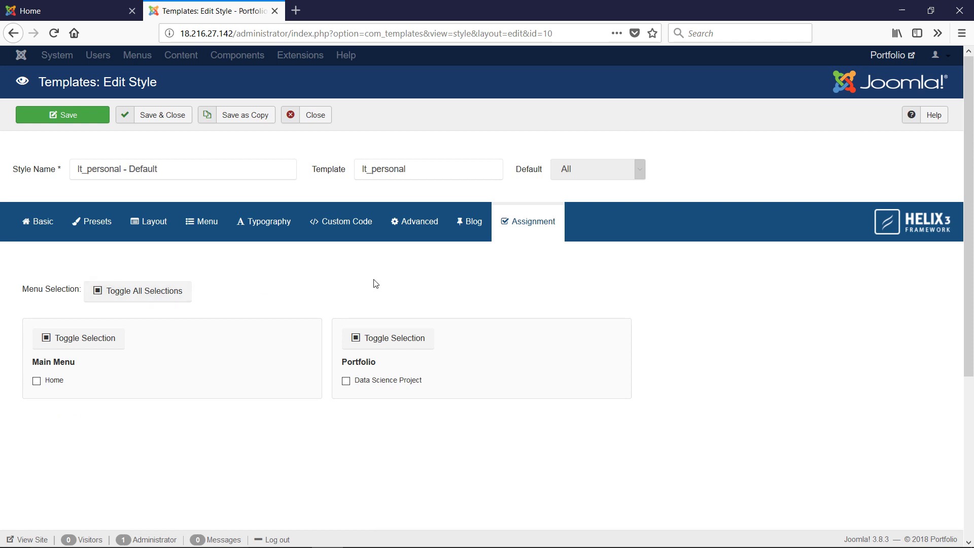
mouse_move(255, 141)
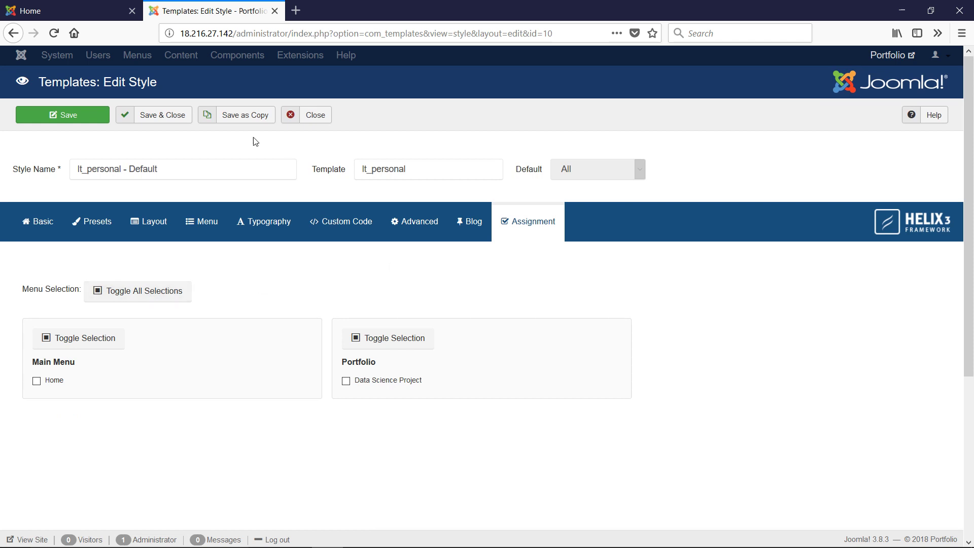
click(62, 115)
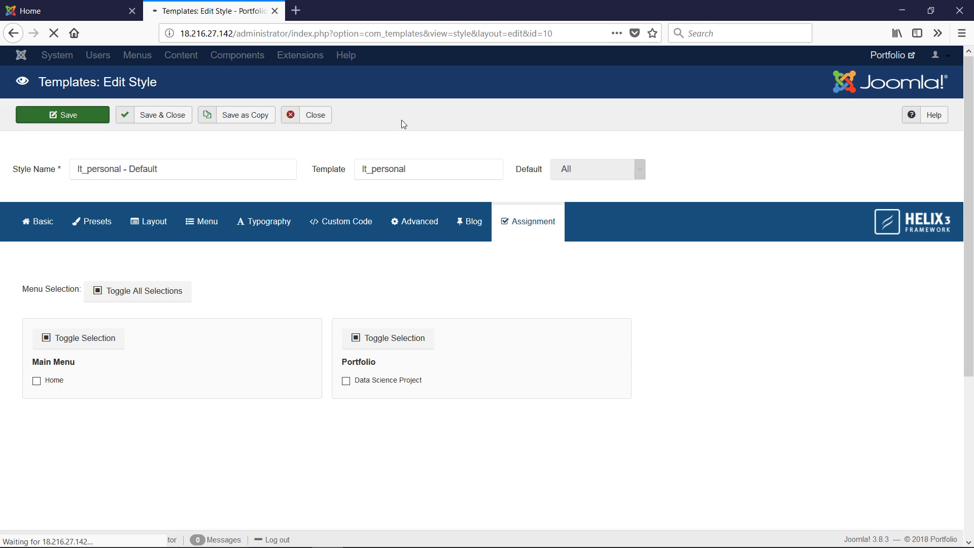
click(62, 11)
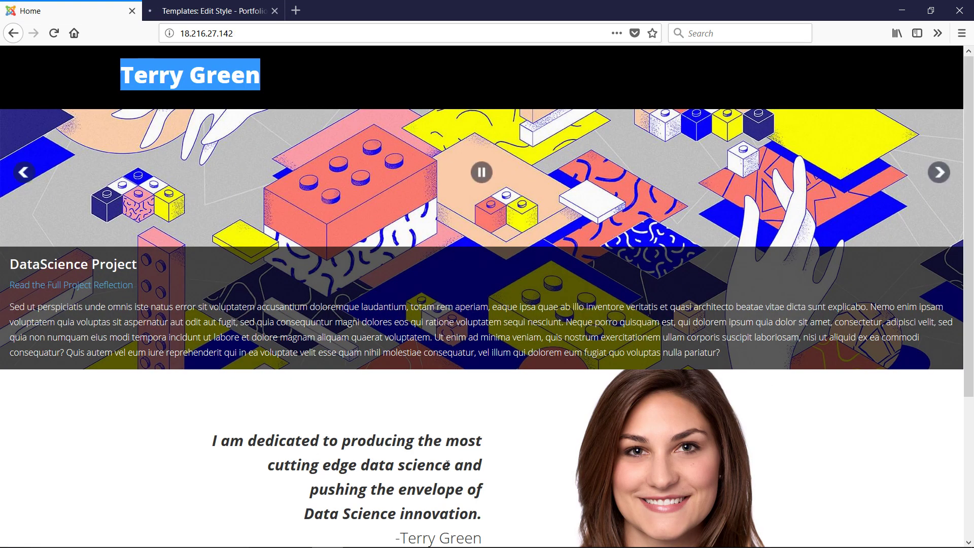
Scroll the live homepage down to the full-width slider and footer and back up
scroll(down, 3)
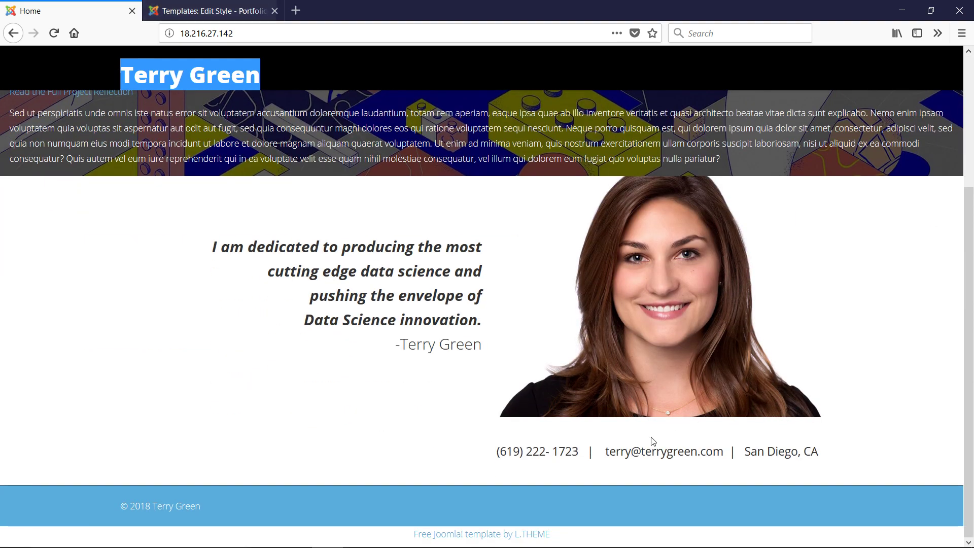
scroll(up, 3)
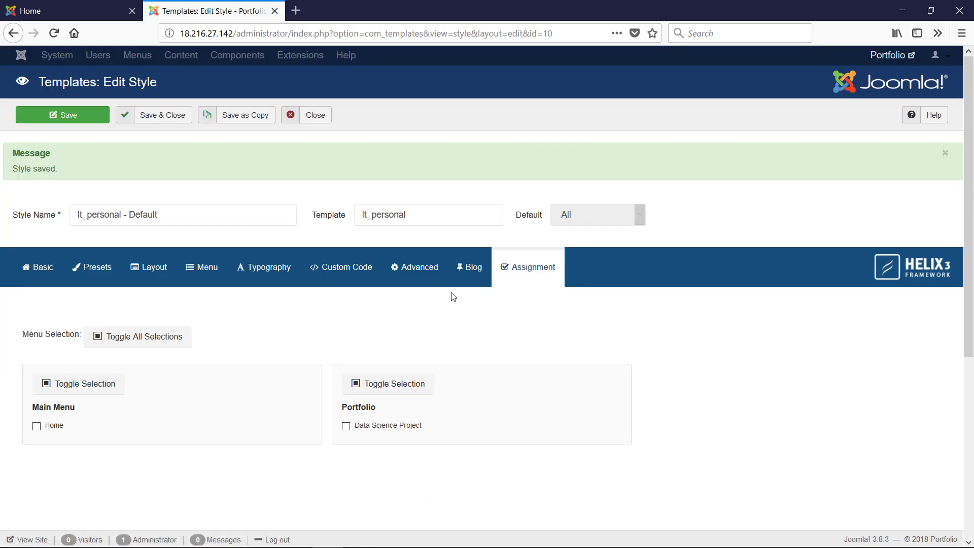
mouse_move(398, 305)
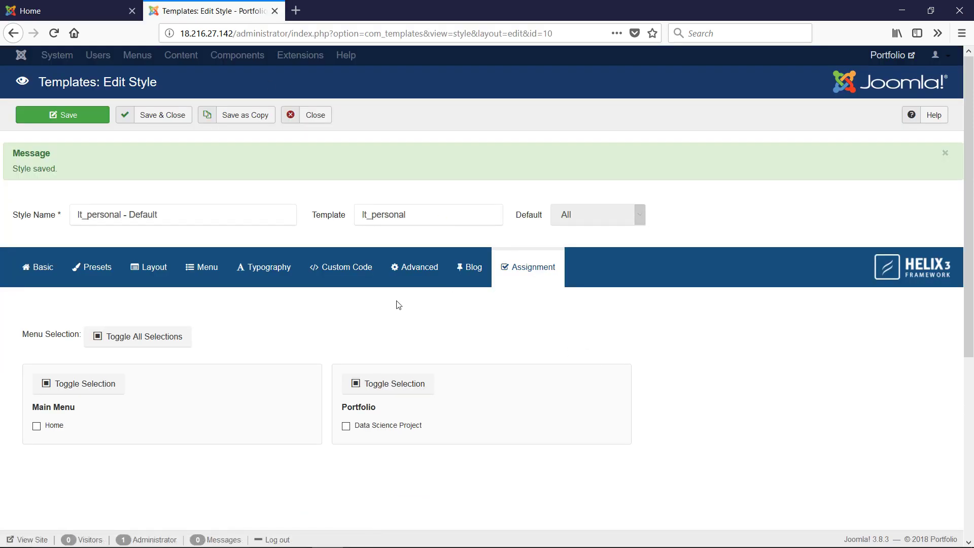
mouse_move(141, 205)
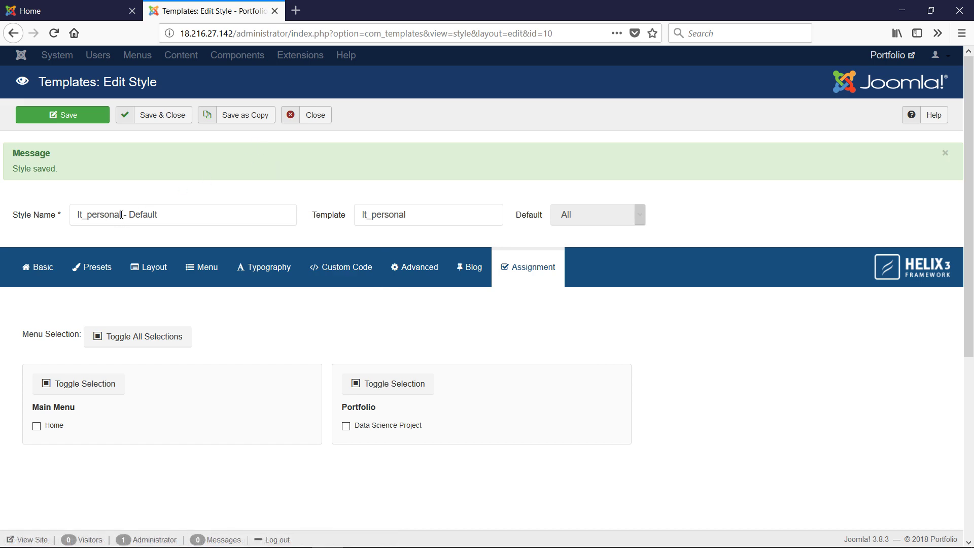
Follow the footer's L.THEME credit link to ltheme.com, then close it back to the homepage
click(68, 10)
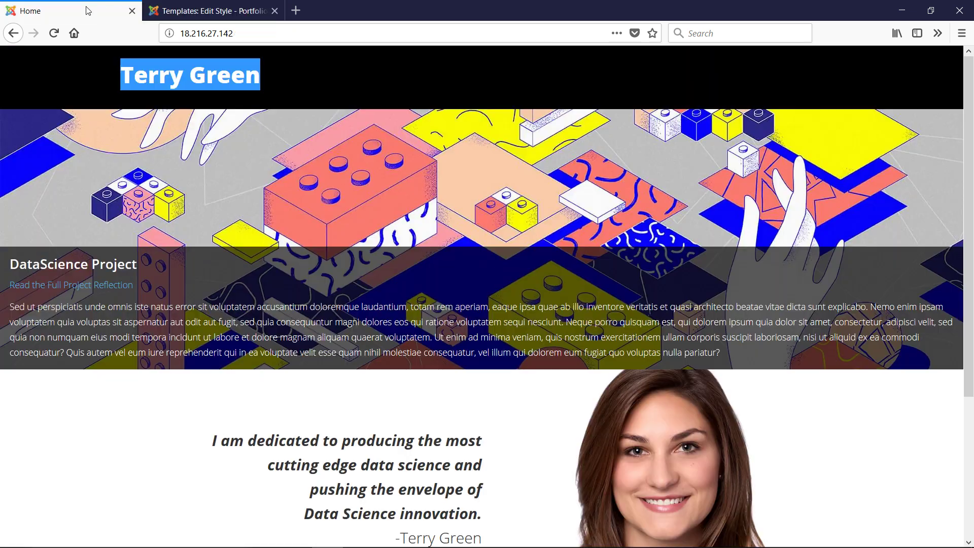
scroll(down, 3)
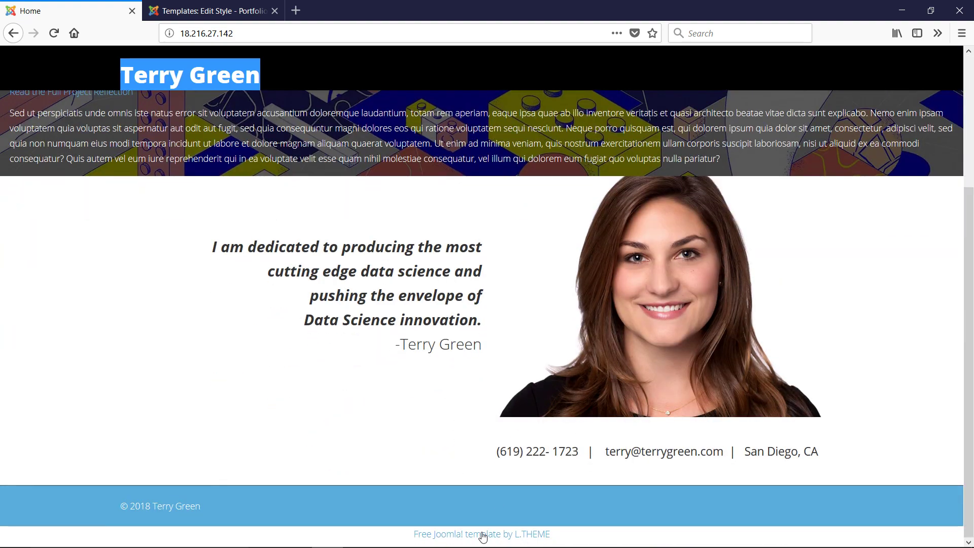
mouse_move(509, 536)
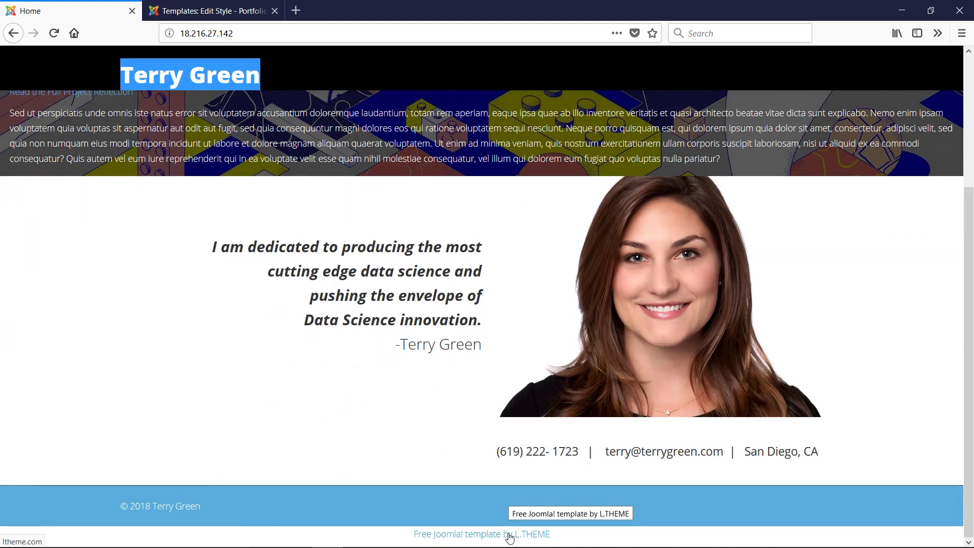
click(481, 534)
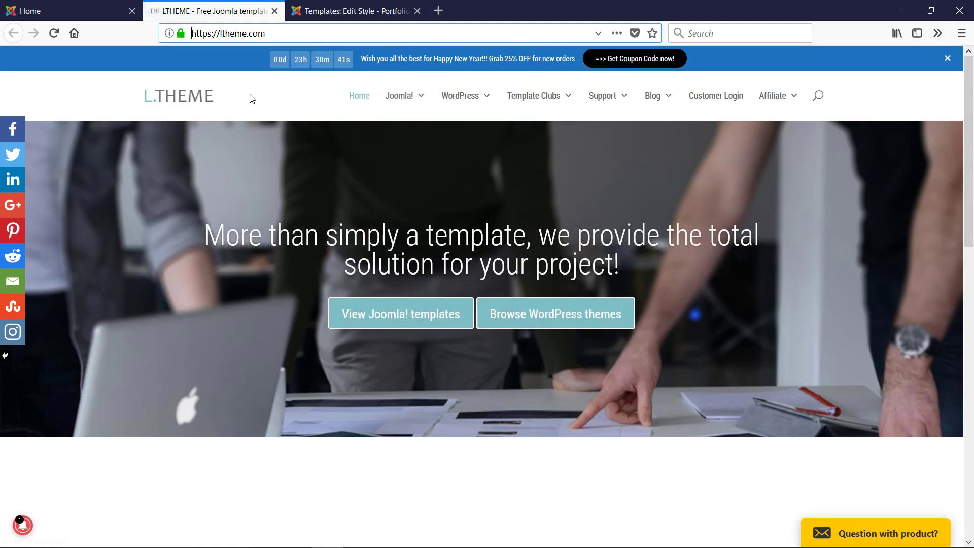
mouse_move(273, 11)
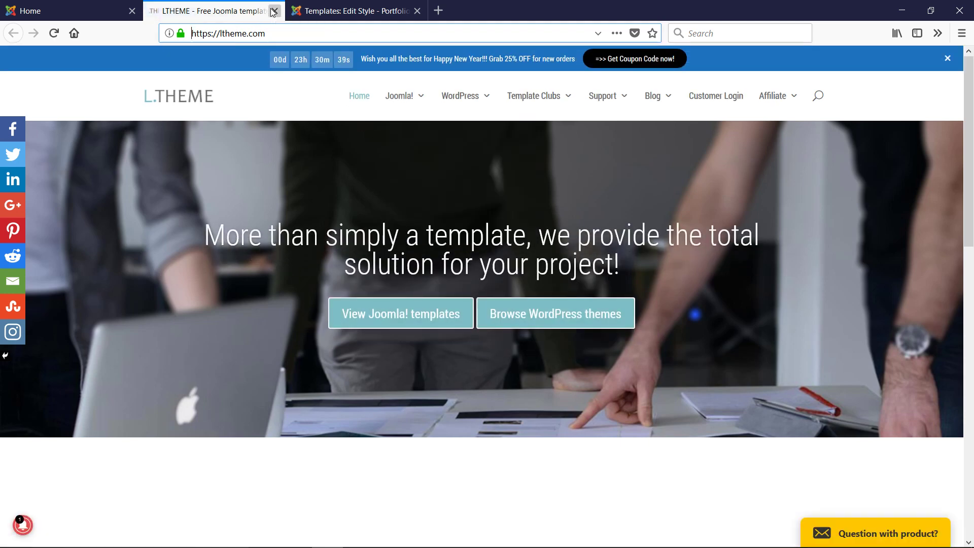
click(272, 10)
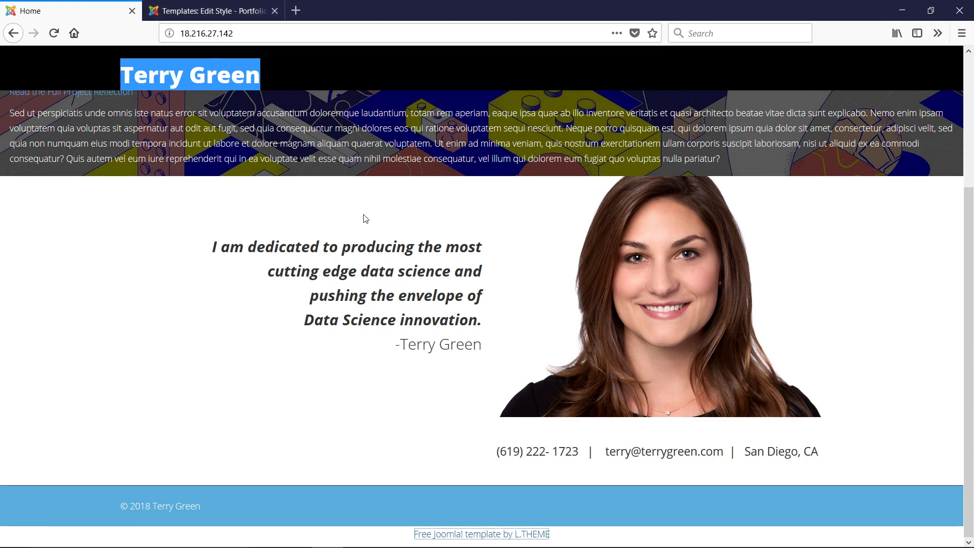